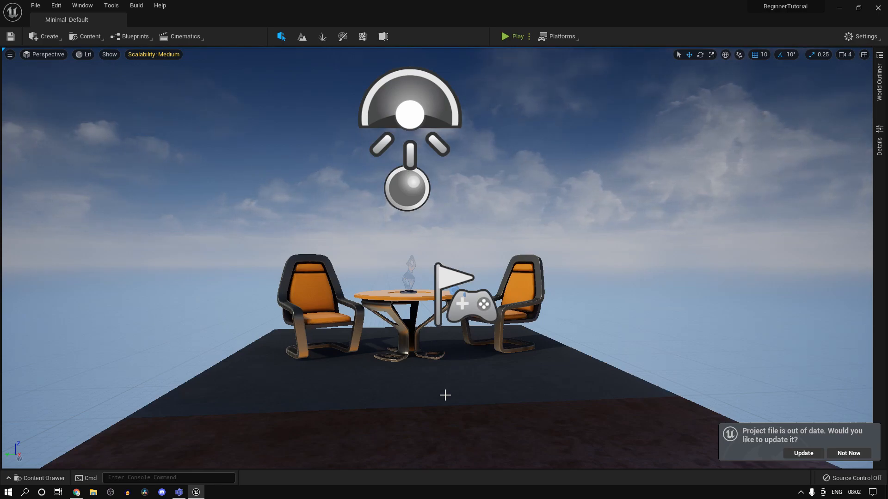
{"action": "mouse_move", "coordinate": [38, 478]}
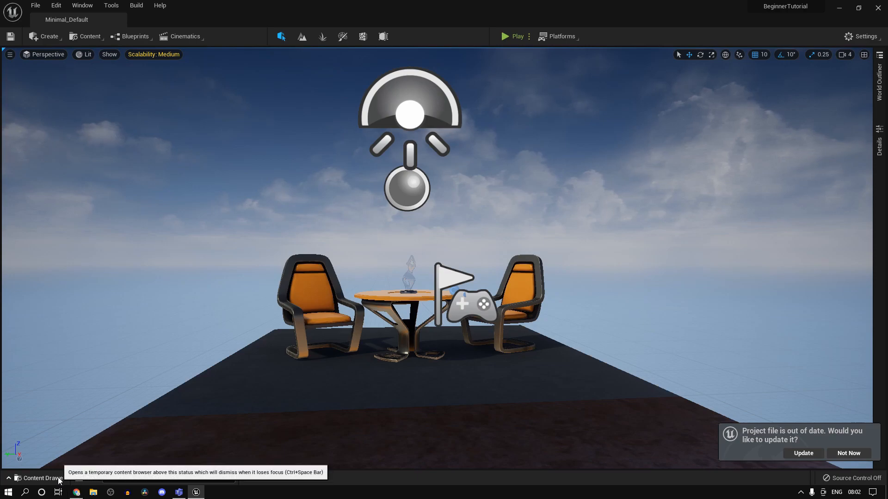
Create a new actor Blueprint class from the Content Drawer and drop it onto the level floor
{"action": "left_click", "coordinate": [40, 478]}
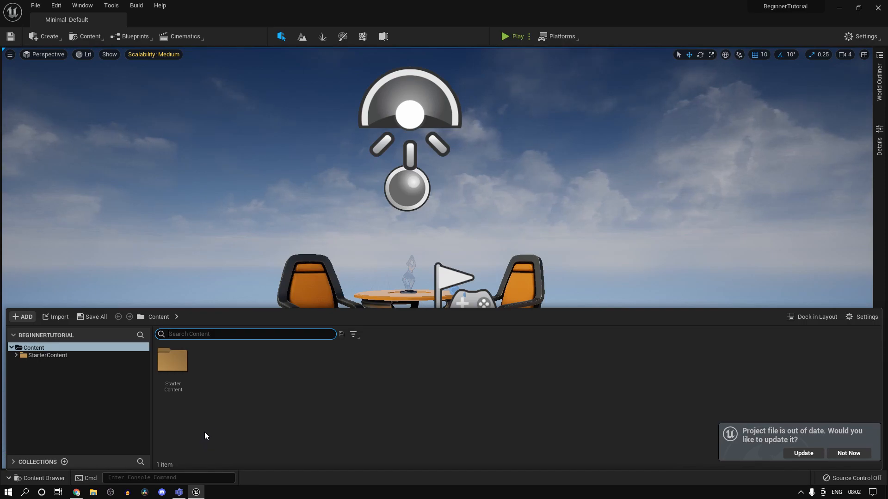
{"action": "mouse_move", "coordinate": [237, 395]}
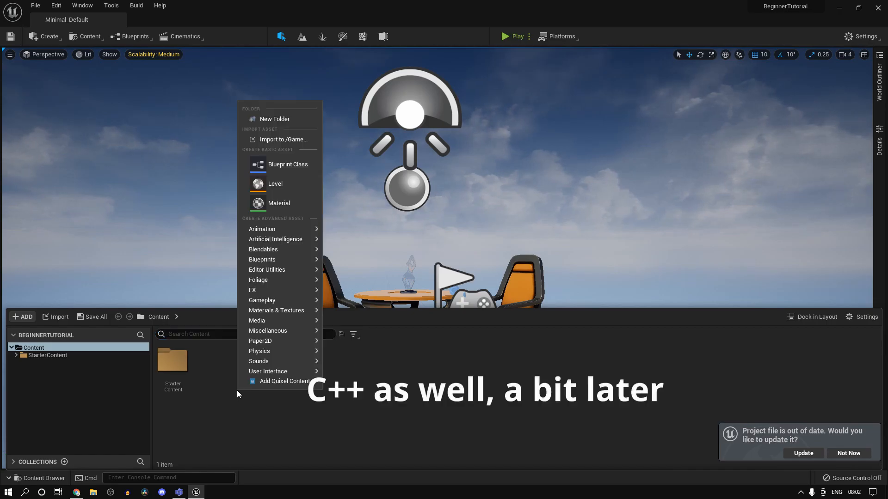
{"action": "left_click", "coordinate": [288, 165]}
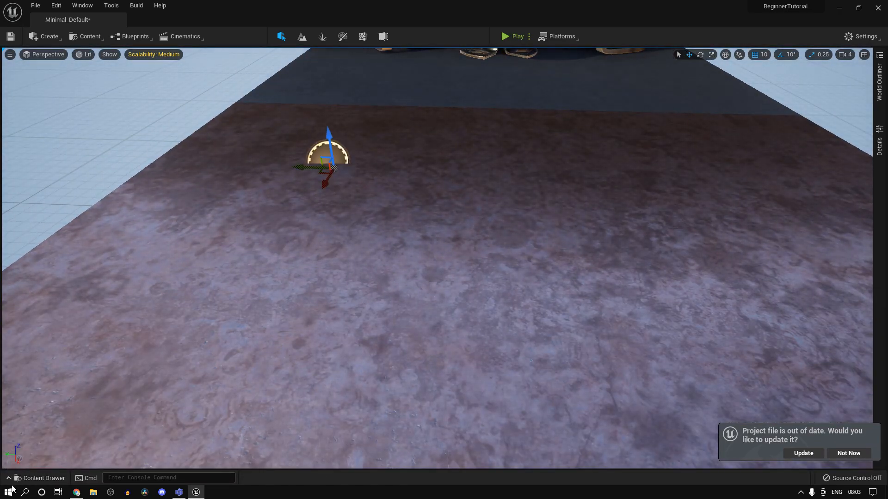
{"action": "left_click", "coordinate": [39, 477]}
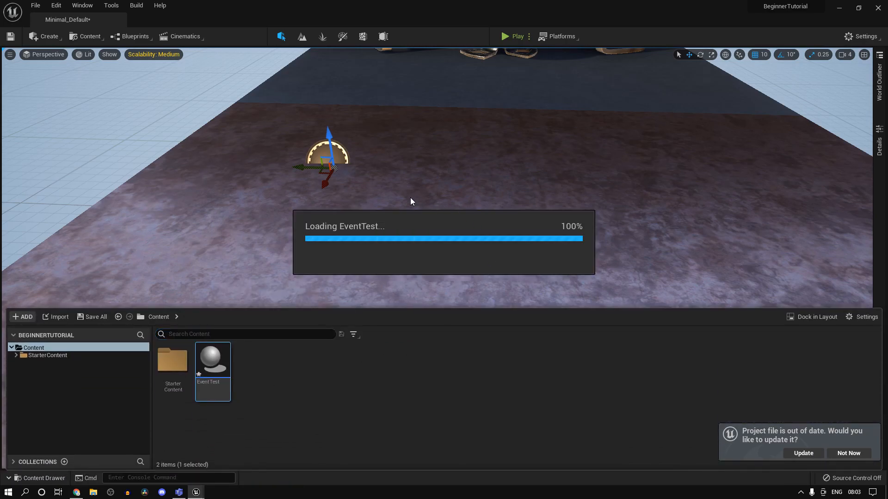
{"action": "double_click", "coordinate": [213, 359]}
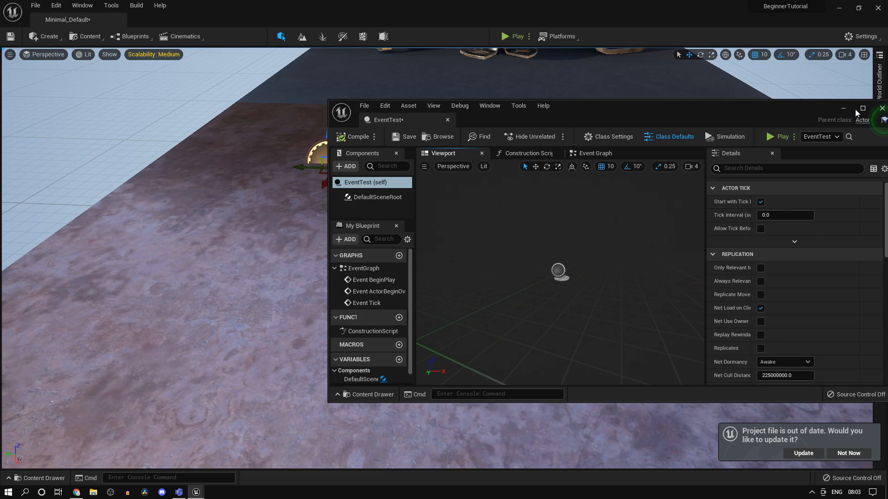
{"action": "left_click", "coordinate": [861, 108]}
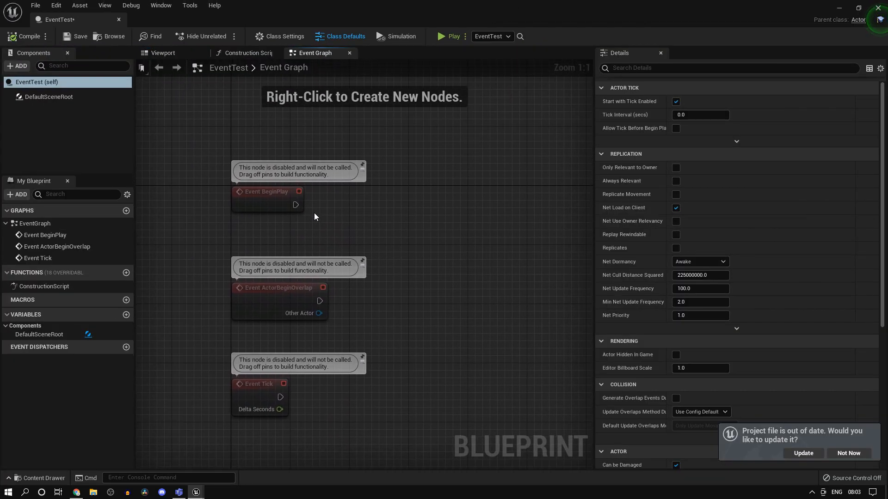
{"action": "mouse_move", "coordinate": [354, 295]}
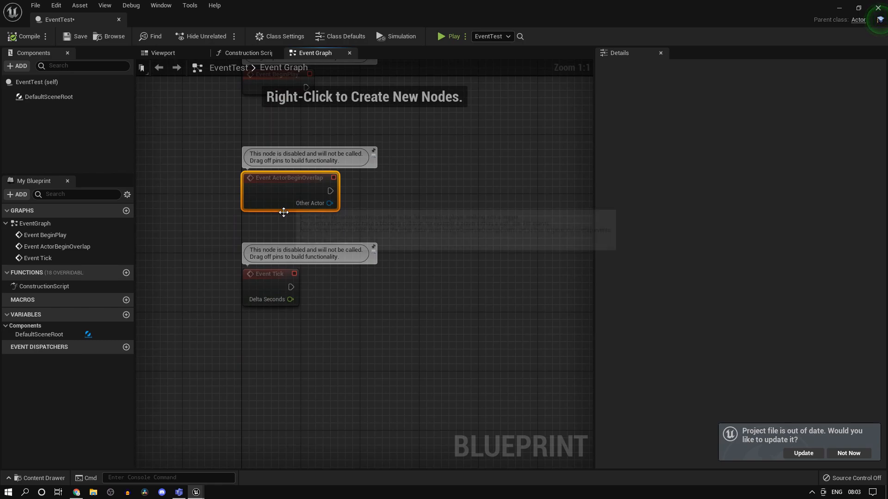
{"action": "mouse_move", "coordinate": [270, 277]}
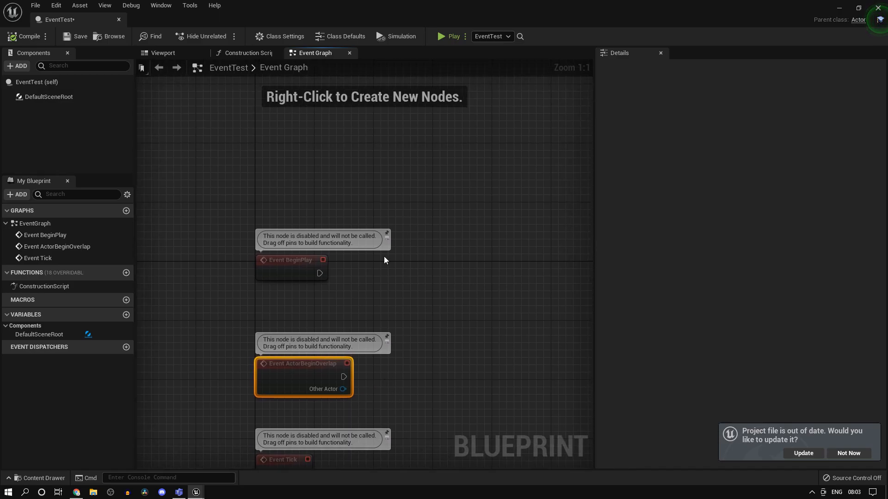
{"action": "mouse_move", "coordinate": [375, 260]}
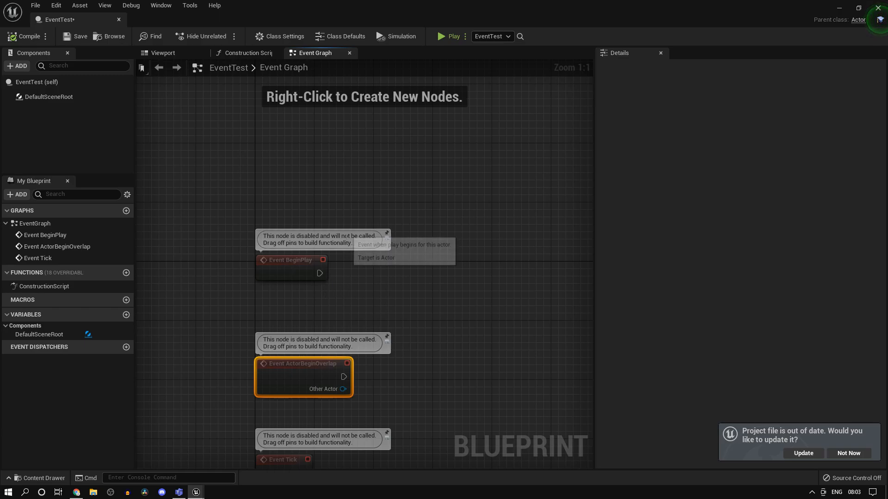
{"action": "mouse_move", "coordinate": [320, 273]}
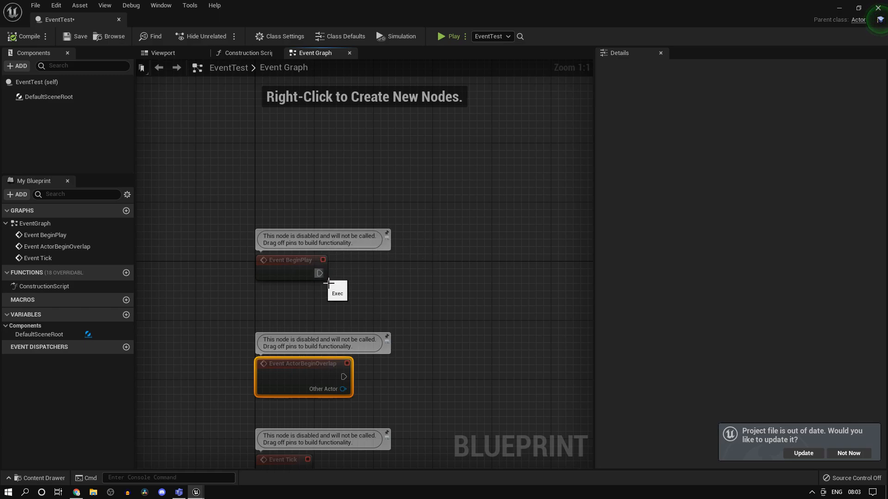
{"action": "mouse_move", "coordinate": [340, 282]}
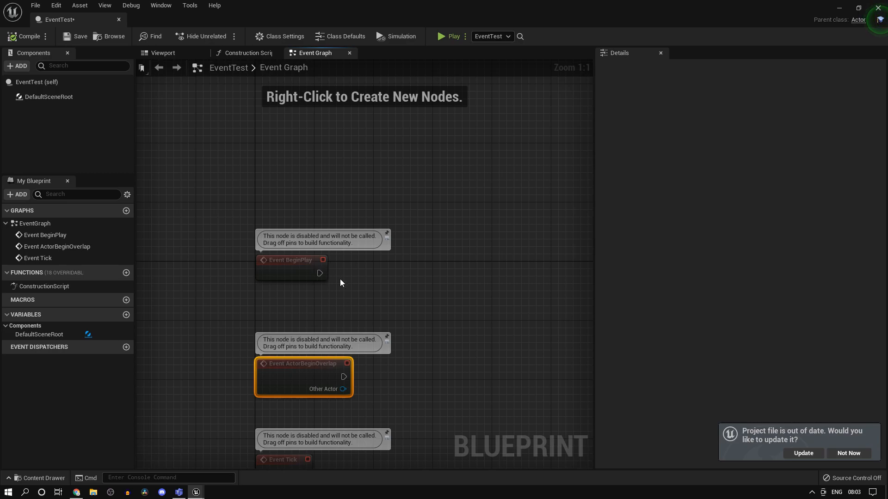
{"action": "mouse_move", "coordinate": [320, 274]}
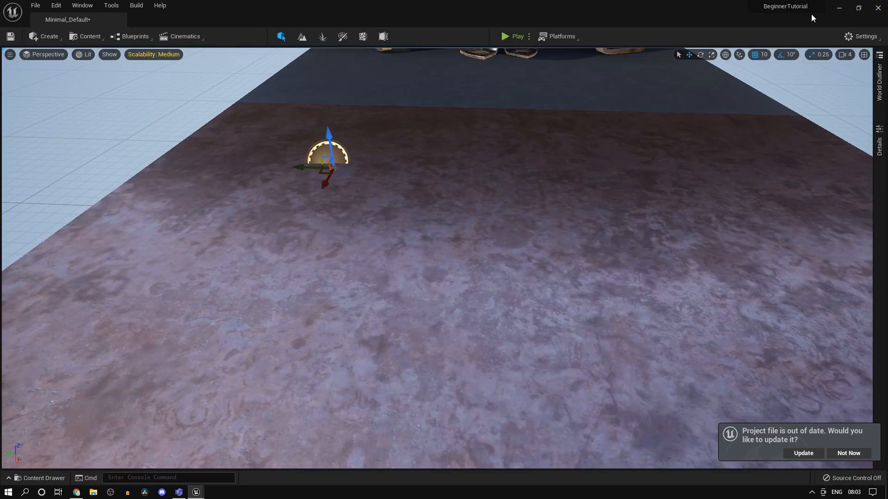
Test-play the level, then delete the BeginPlay and Print String nodes in the Level Blueprint
{"action": "left_click", "coordinate": [503, 36]}
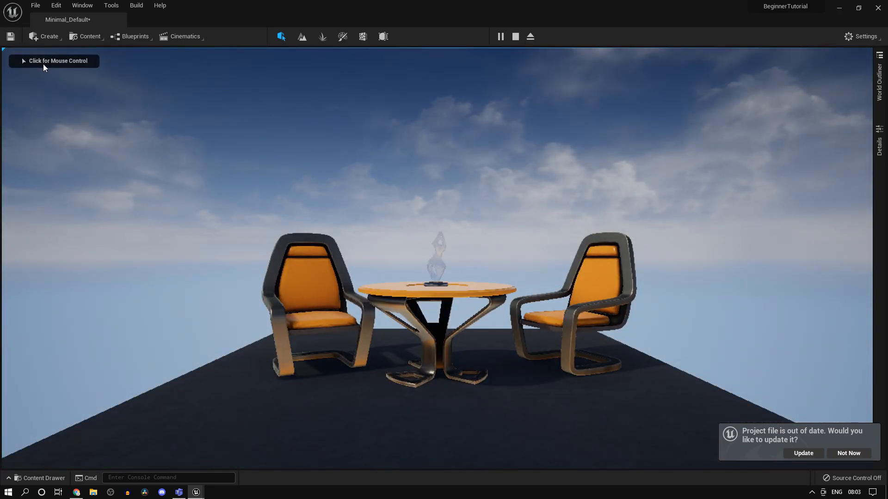
{"action": "left_click", "coordinate": [135, 36]}
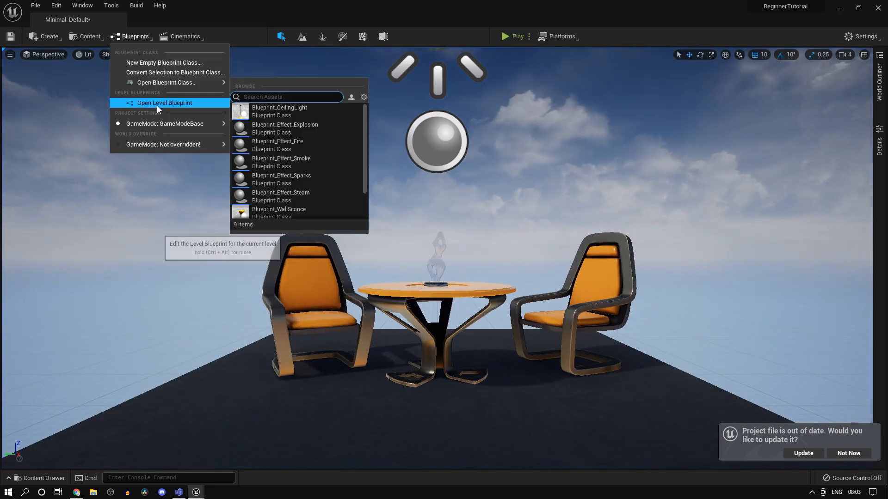
{"action": "left_click", "coordinate": [165, 102]}
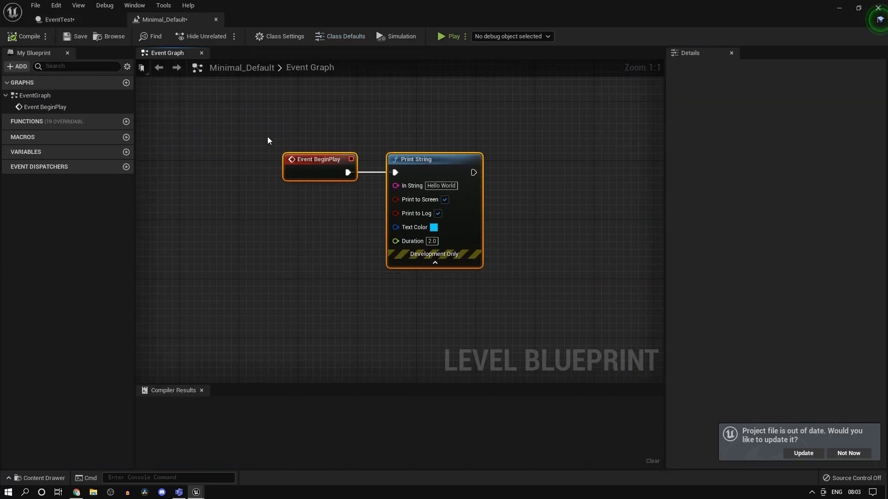
{"action": "left_click", "coordinate": [274, 124]}
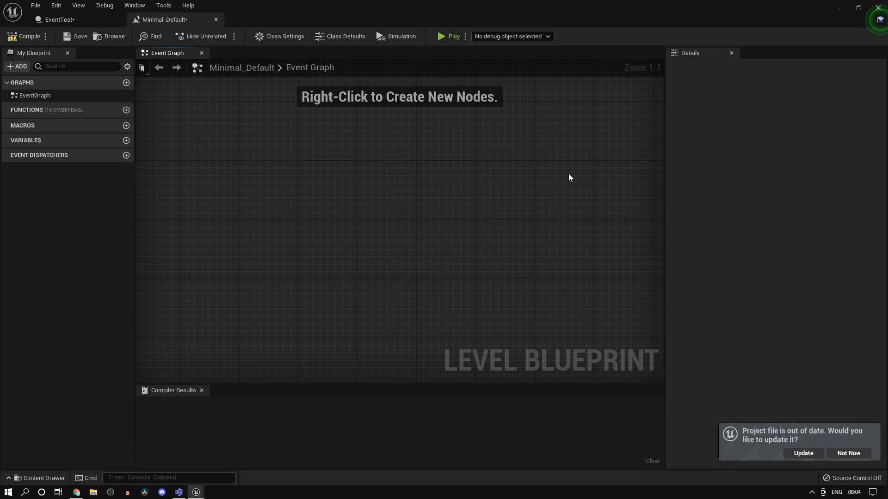
{"action": "left_click", "coordinate": [56, 19]}
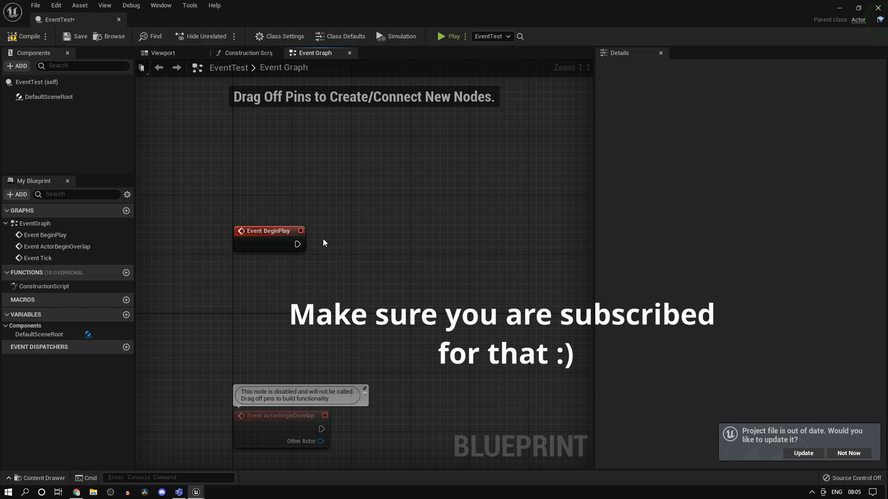
{"action": "mouse_move", "coordinate": [309, 249]}
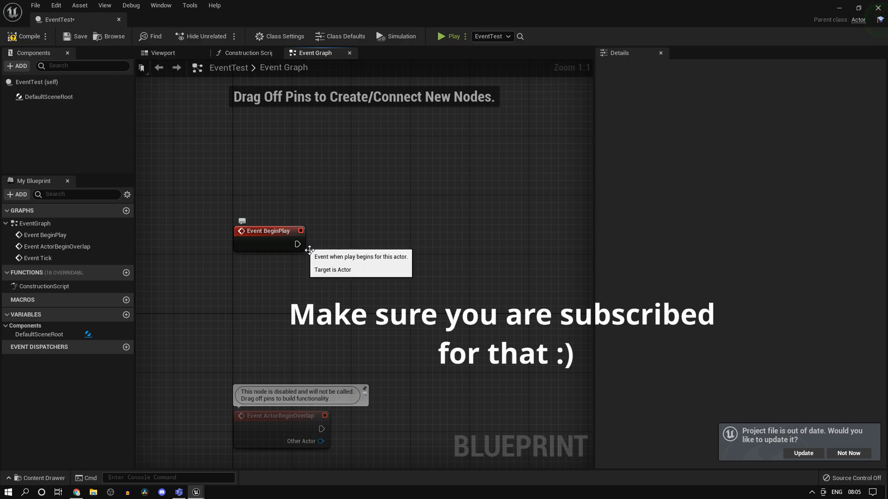
{"action": "mouse_move", "coordinate": [364, 255]}
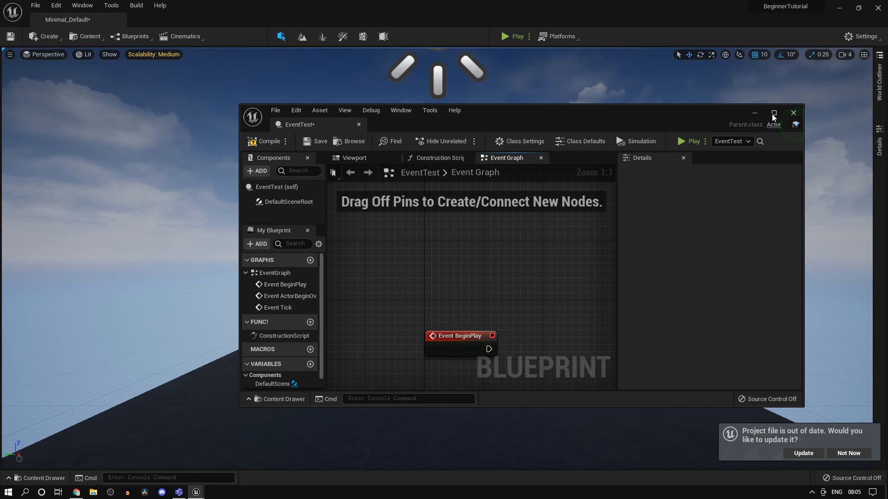
Maximize the EventTest editor and add a 1.0-second Delay node after Event BeginPlay
{"action": "left_click", "coordinate": [772, 113]}
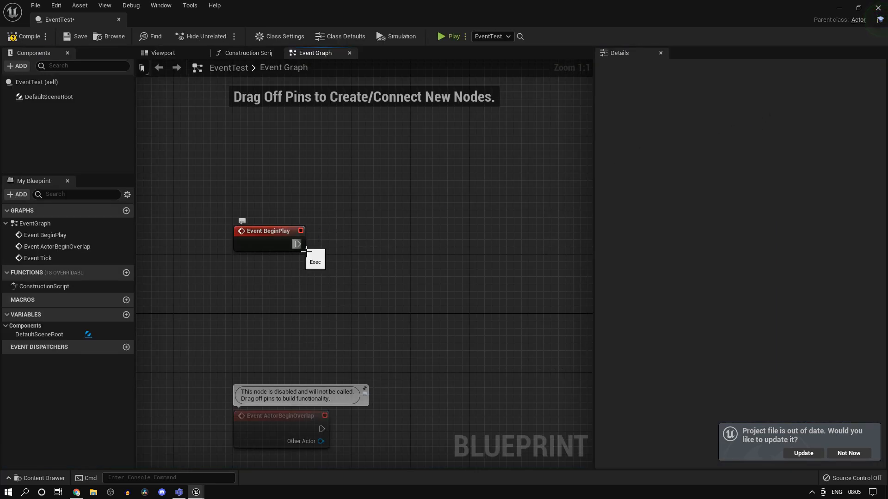
{"action": "mouse_move", "coordinate": [305, 254]}
{"action": "type", "text": "delay"}
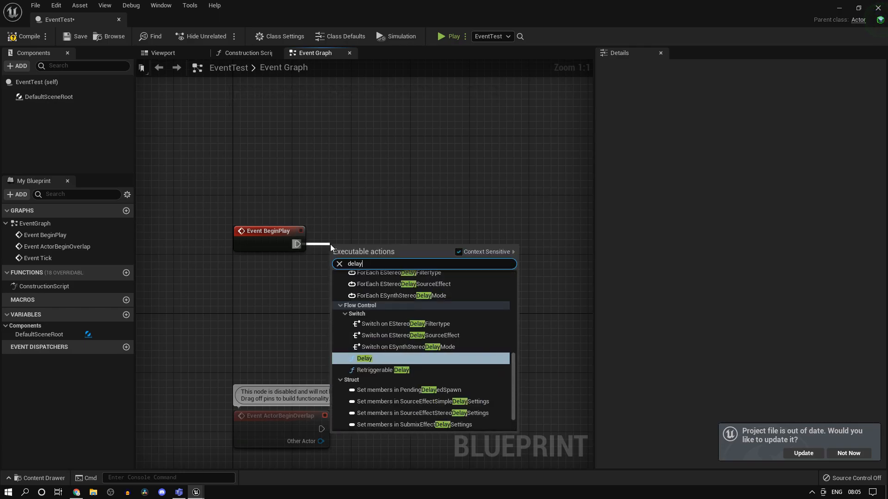
{"action": "left_click", "coordinate": [364, 359]}
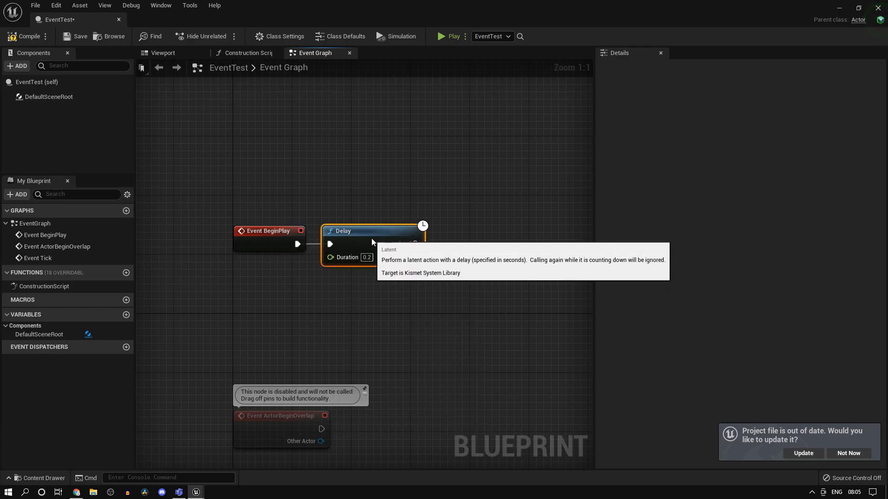
{"action": "mouse_move", "coordinate": [499, 308]}
{"action": "type", "text": "1"}
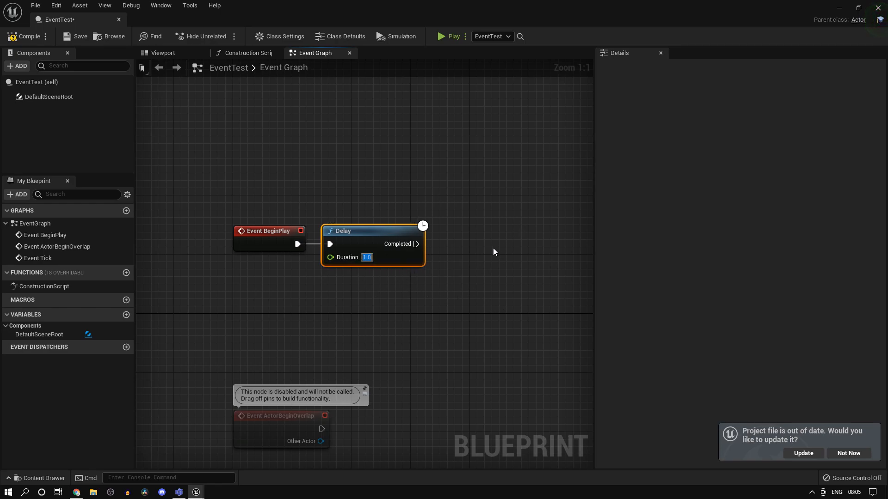
{"action": "mouse_move", "coordinate": [835, 6]}
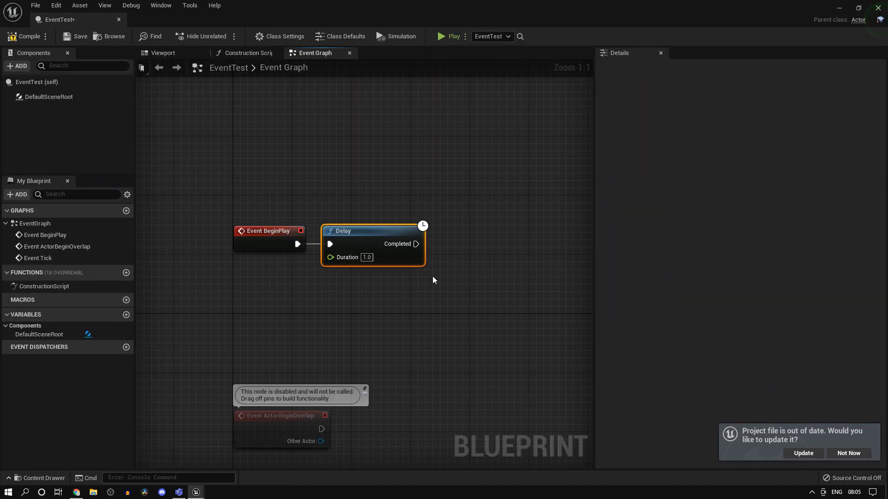
{"action": "mouse_move", "coordinate": [427, 276]}
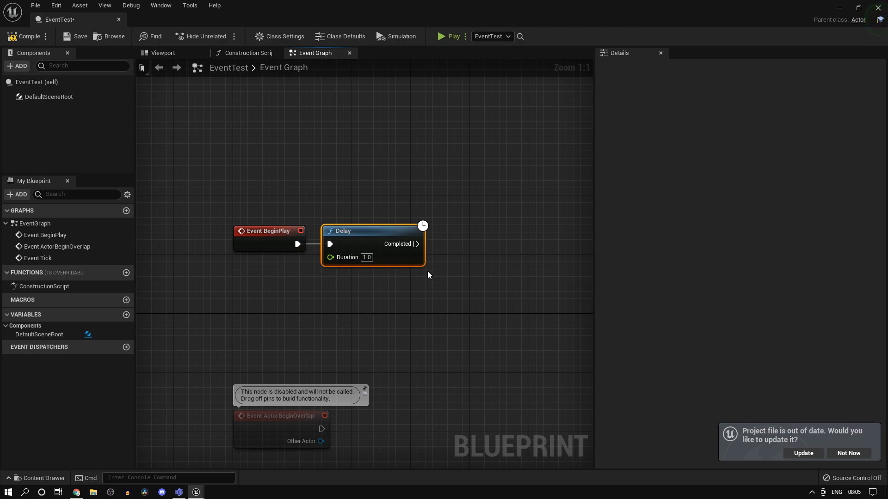
{"action": "mouse_move", "coordinate": [388, 270]}
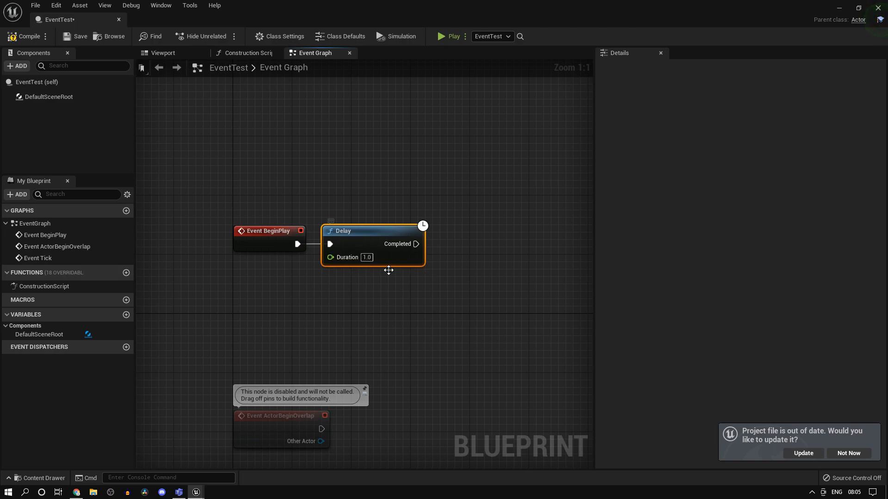
{"action": "left_click", "coordinate": [498, 301]}
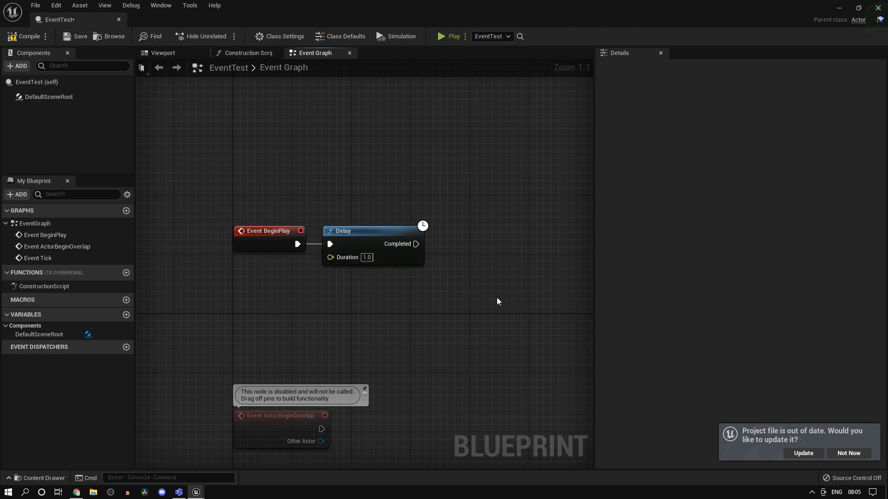
{"action": "mouse_move", "coordinate": [385, 282]}
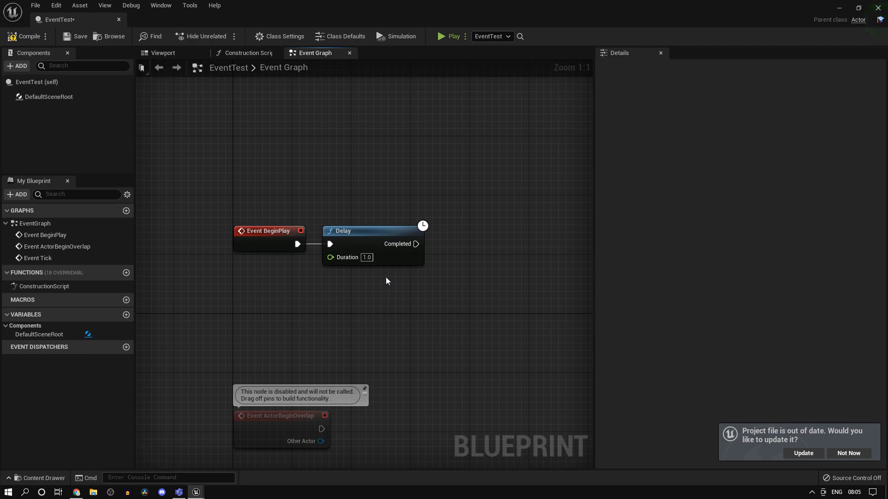
{"action": "mouse_move", "coordinate": [421, 277]}
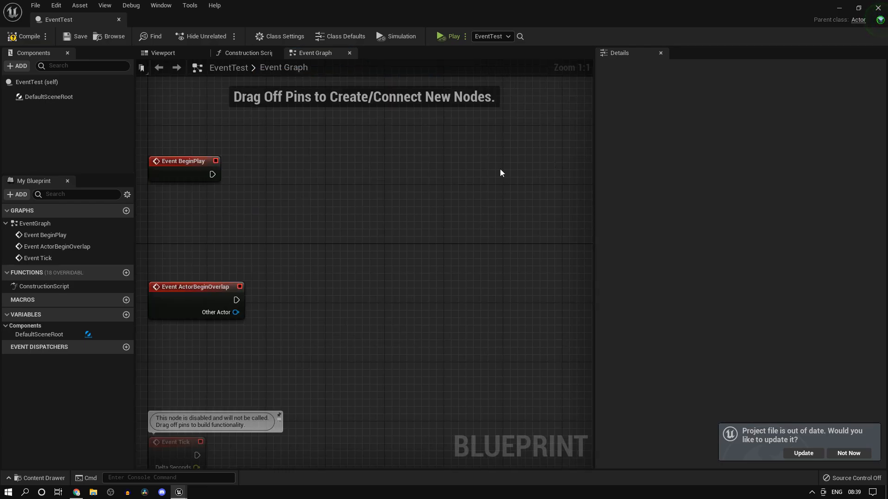
{"action": "mouse_move", "coordinate": [301, 273]}
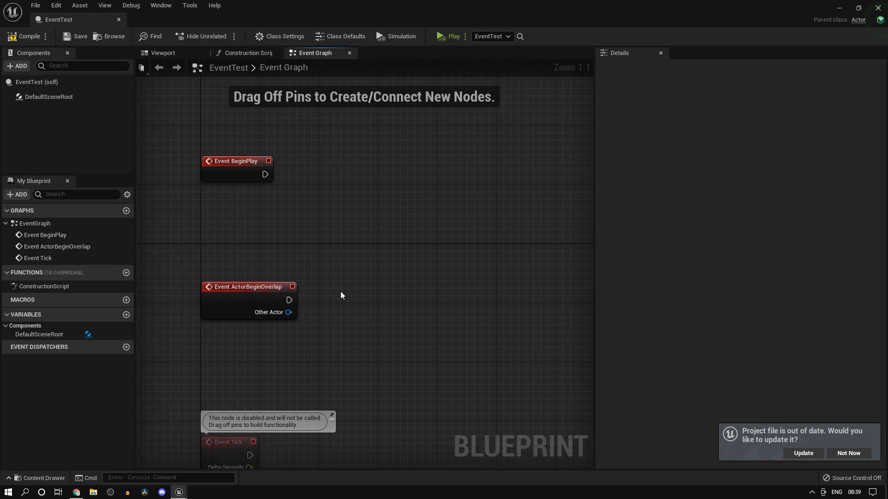
{"action": "mouse_move", "coordinate": [356, 231]}
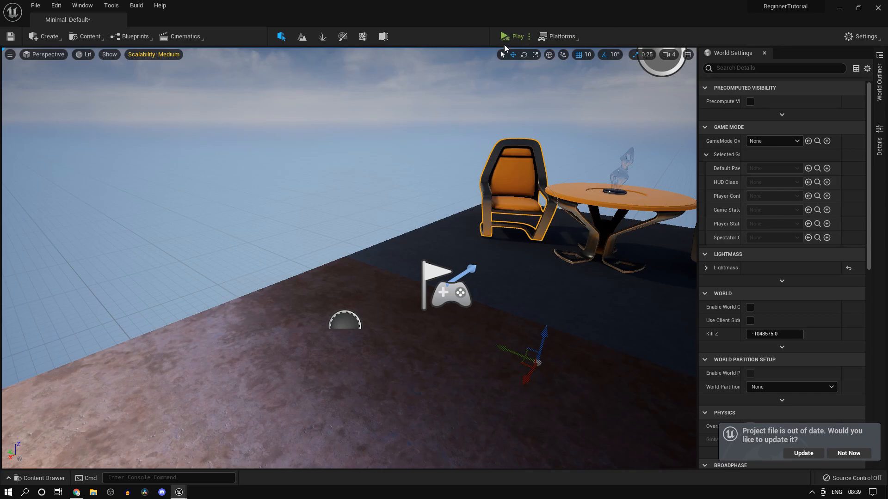
Finish the 'Hello' Print String on ActorBeginOverlap and switch to the Viewport preview
{"action": "left_click", "coordinate": [513, 37]}
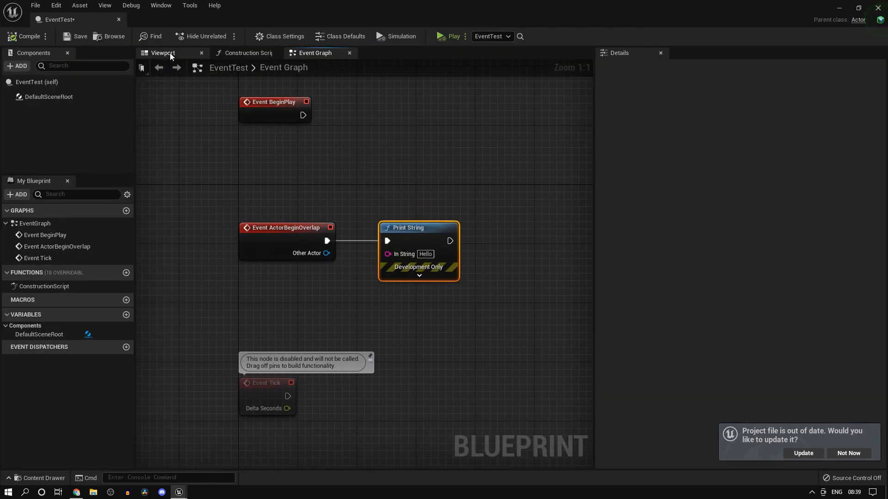
{"action": "left_click", "coordinate": [163, 53]}
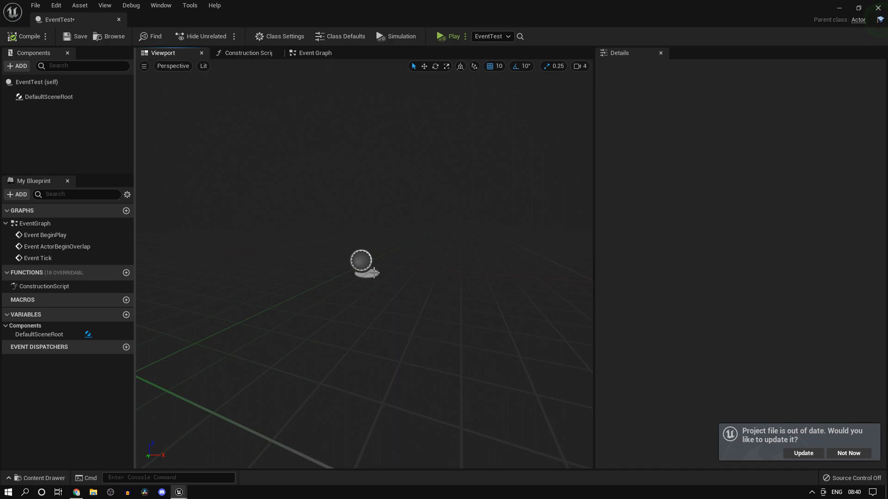
Add a Box Collision component to EventTest by searching 'box' in the Add menu
{"action": "left_click", "coordinate": [17, 66]}
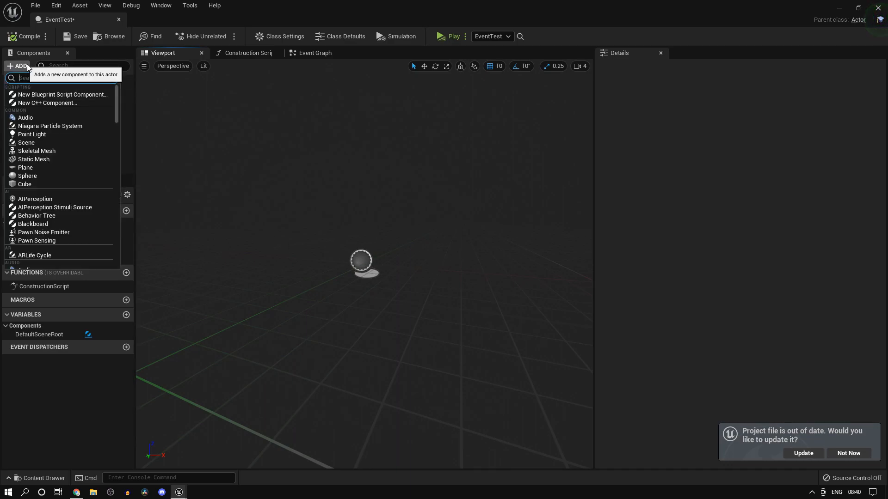
{"action": "type", "text": "box"}
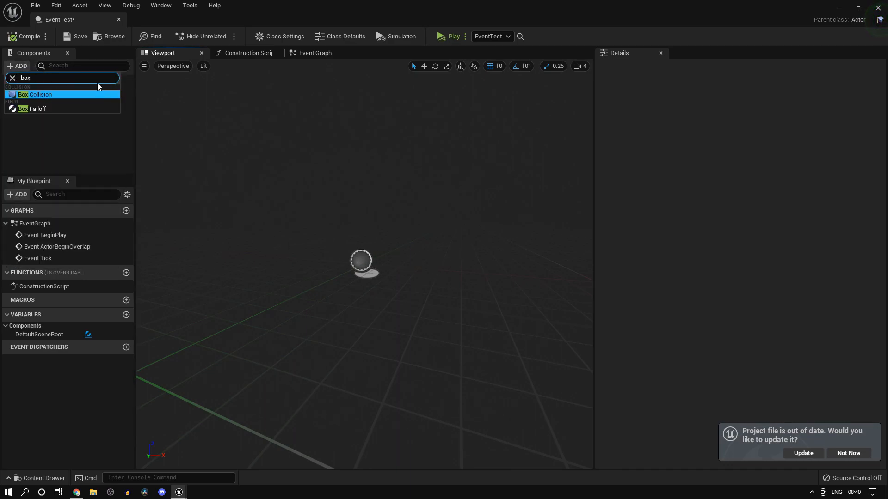
{"action": "left_click", "coordinate": [38, 94]}
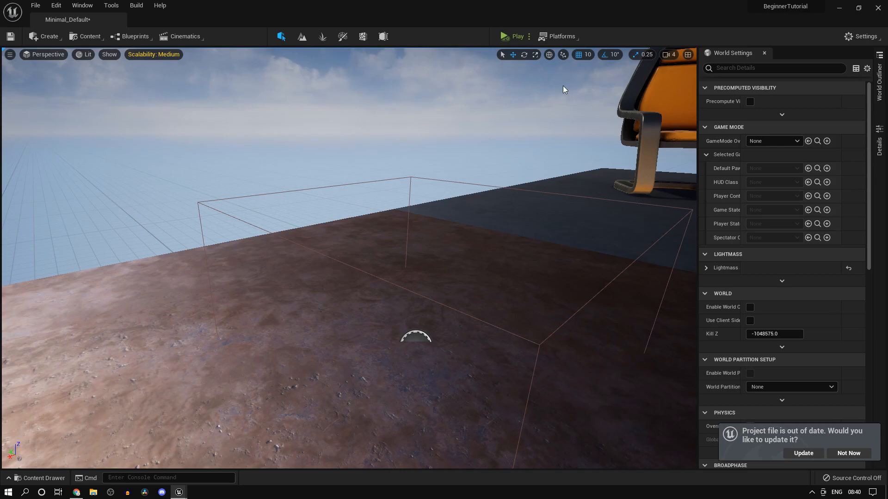
{"action": "left_click", "coordinate": [512, 36]}
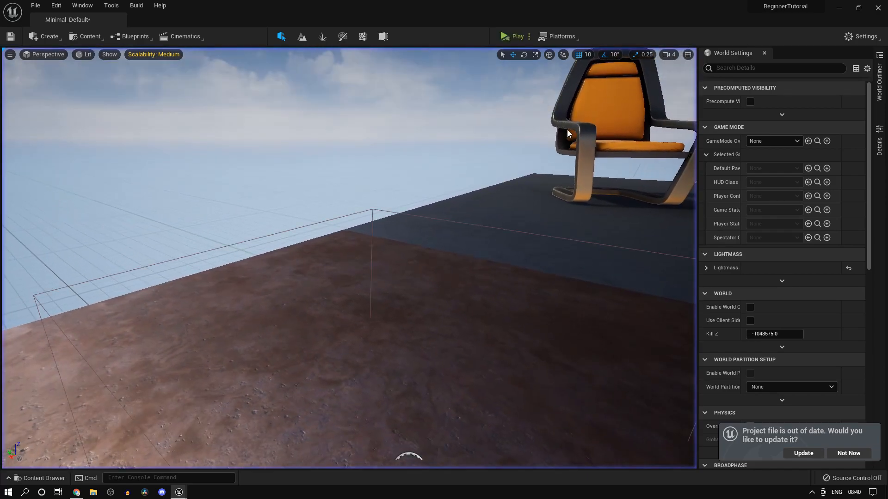
{"action": "left_click", "coordinate": [529, 37]}
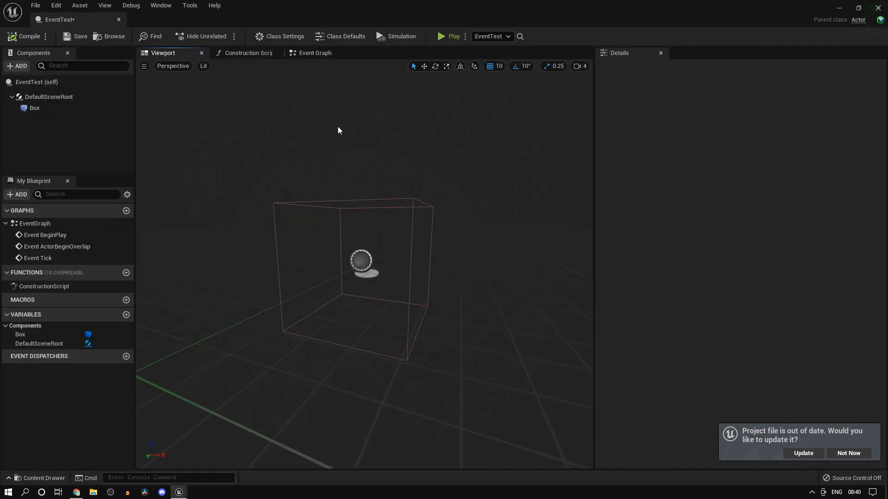
Check the World Settings GameMode in the level editor and play the level to test overlap
{"action": "left_click", "coordinate": [313, 53]}
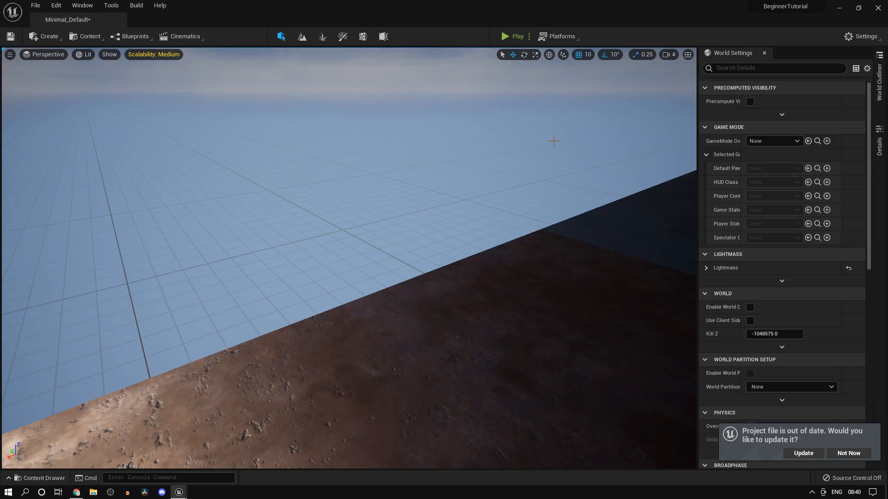
{"action": "mouse_move", "coordinate": [777, 153]}
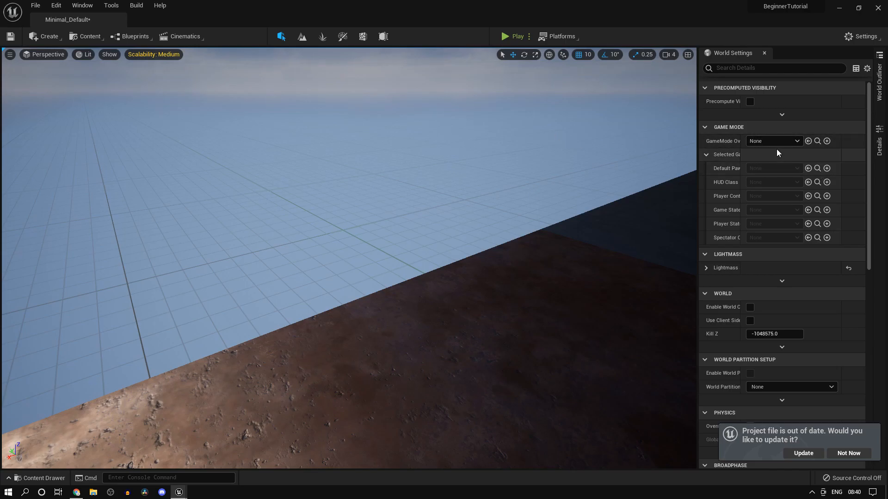
{"action": "left_click", "coordinate": [763, 53]}
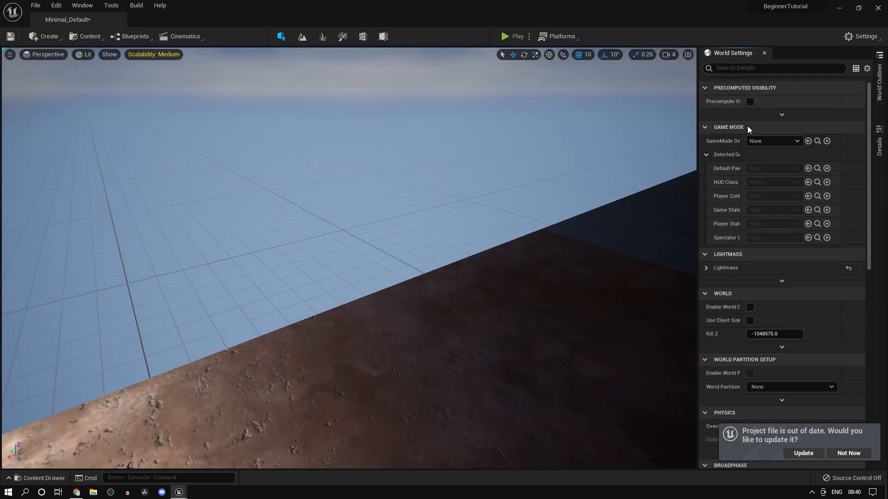
{"action": "mouse_move", "coordinate": [770, 141]}
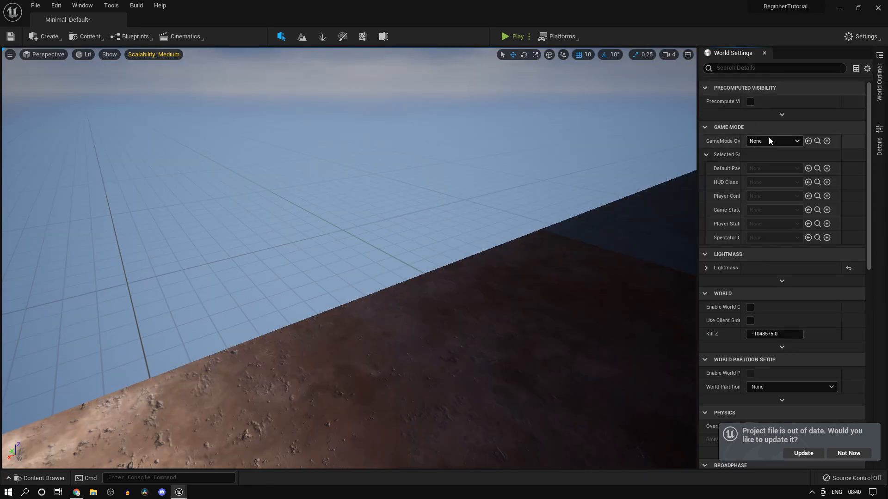
{"action": "mouse_move", "coordinate": [774, 172]}
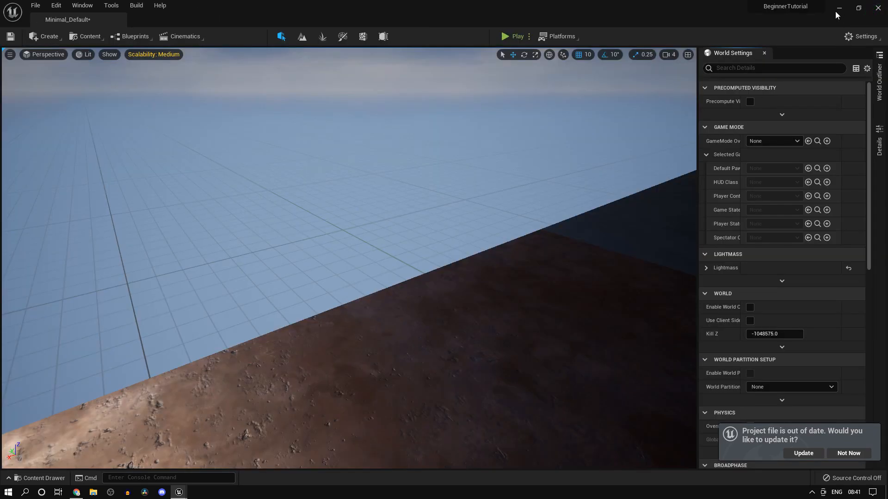
{"action": "left_click", "coordinate": [503, 36]}
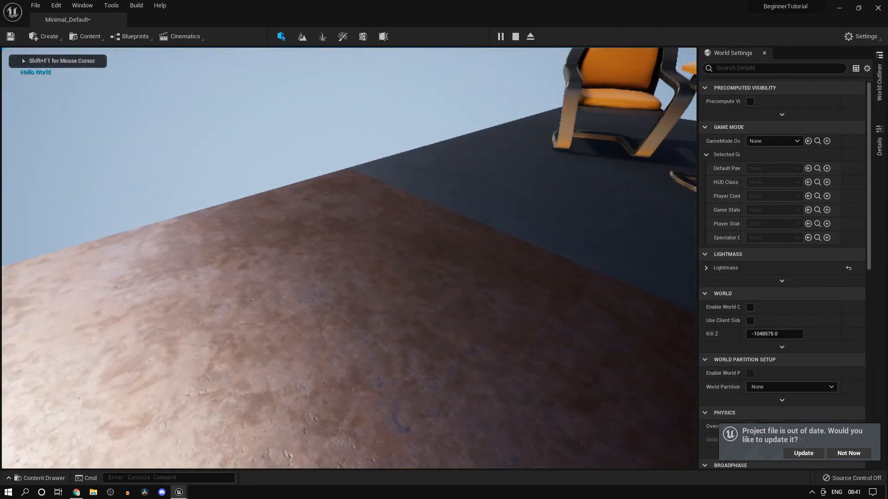
{"action": "left_click", "coordinate": [514, 36]}
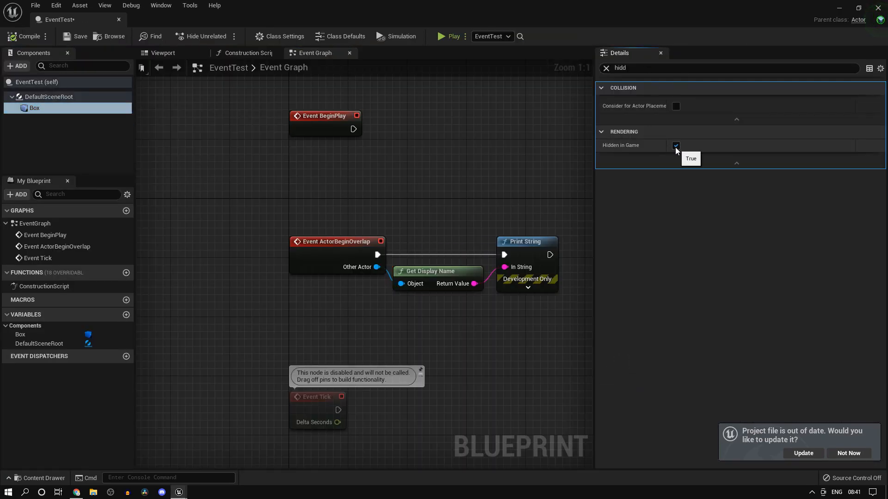
Untick Hidden in Game on the Box and play to see DefaultPawn printed on overlap
{"action": "left_click", "coordinate": [676, 146]}
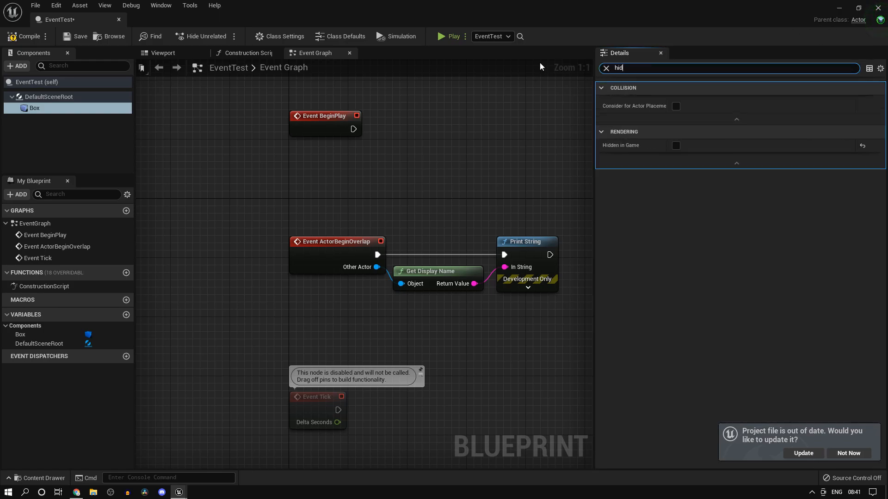
{"action": "type", "text": "d"}
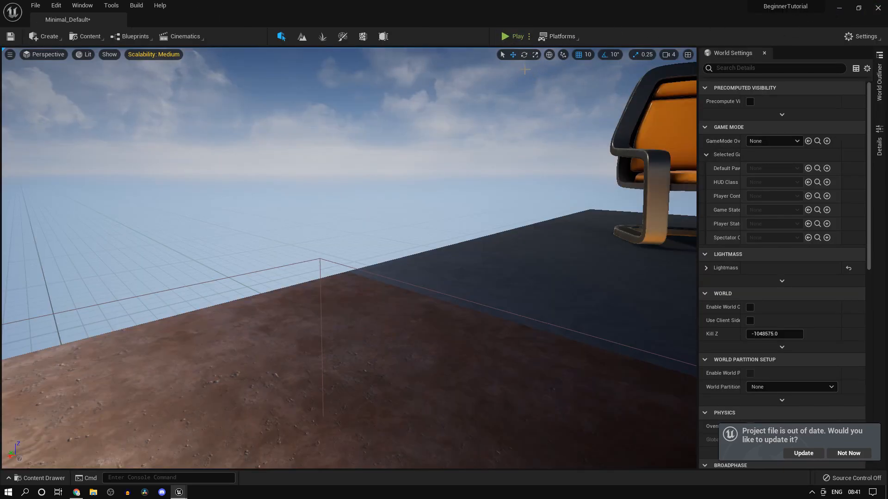
{"action": "left_click", "coordinate": [504, 36]}
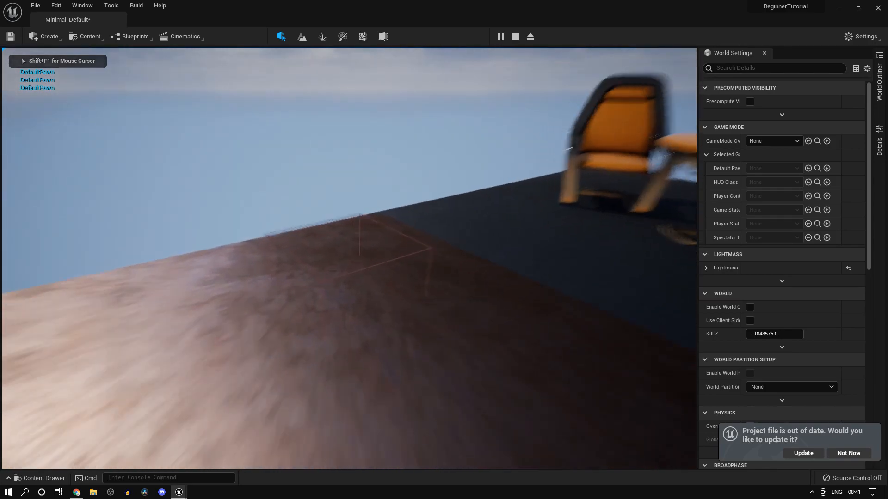
{"action": "left_click", "coordinate": [514, 36]}
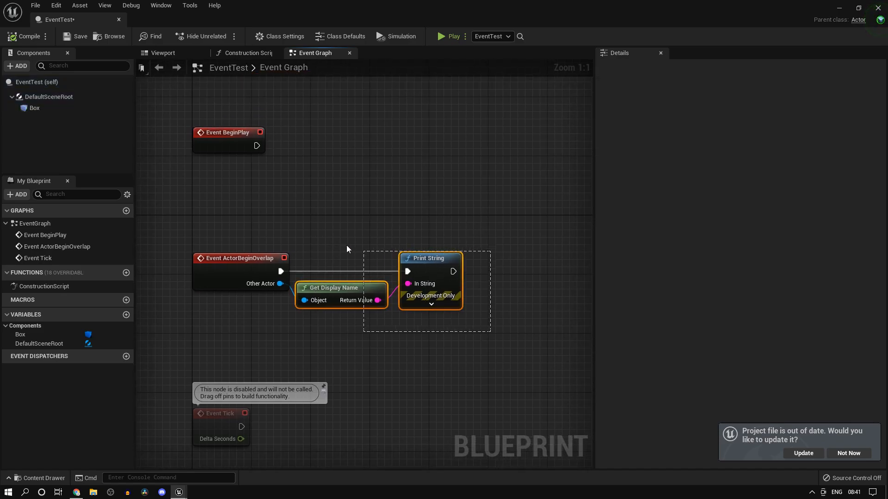
Delete the Print String and Get Display Name nodes, test standalone, then compile and save
{"action": "key", "text": "Delete"}
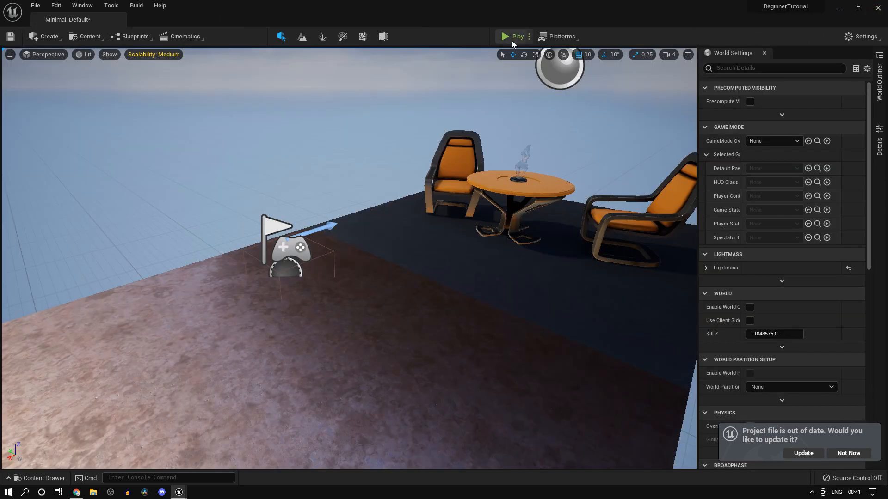
{"action": "left_click", "coordinate": [525, 37]}
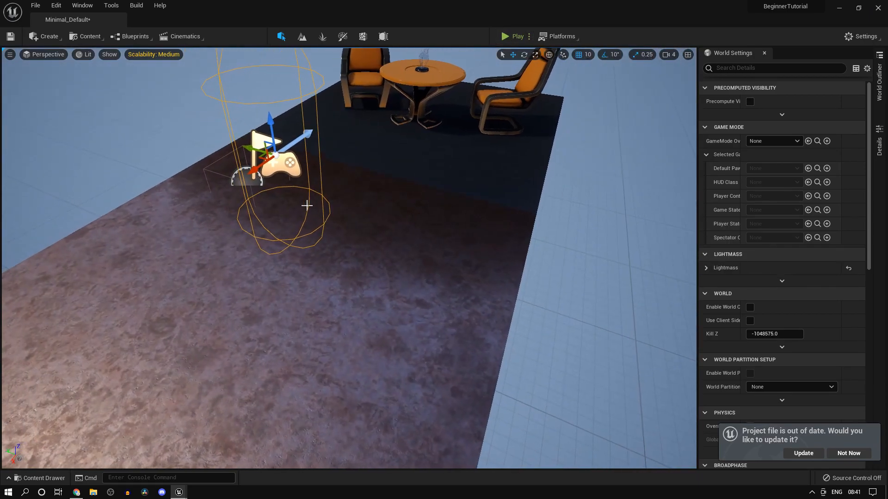
{"action": "left_click", "coordinate": [516, 37]}
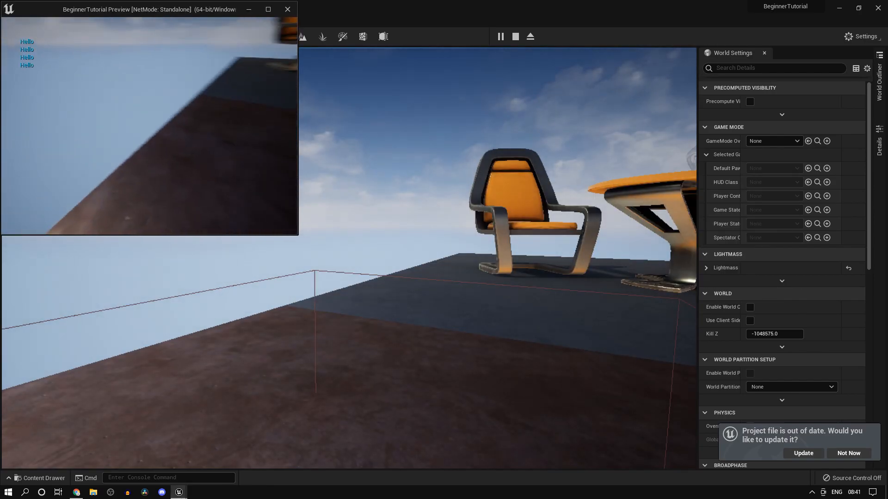
{"action": "left_click", "coordinate": [514, 36]}
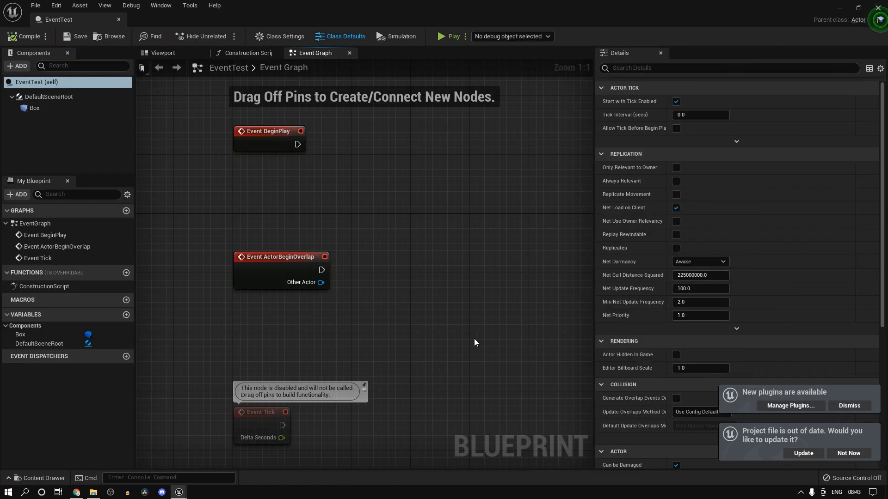
{"action": "mouse_move", "coordinate": [456, 343]}
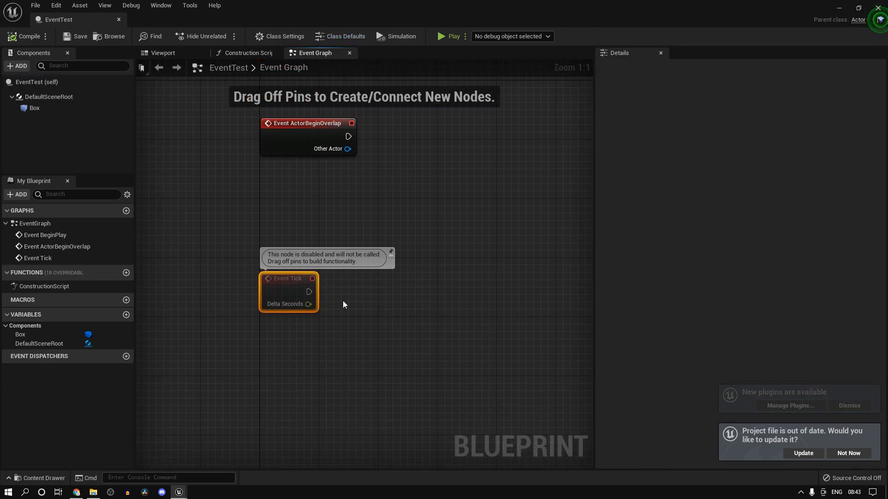
{"action": "left_click", "coordinate": [358, 301]}
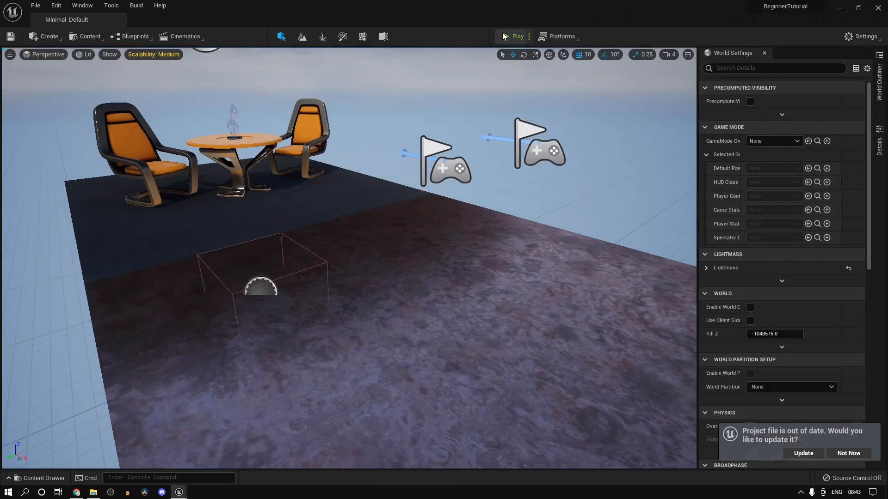
{"action": "left_click", "coordinate": [514, 36]}
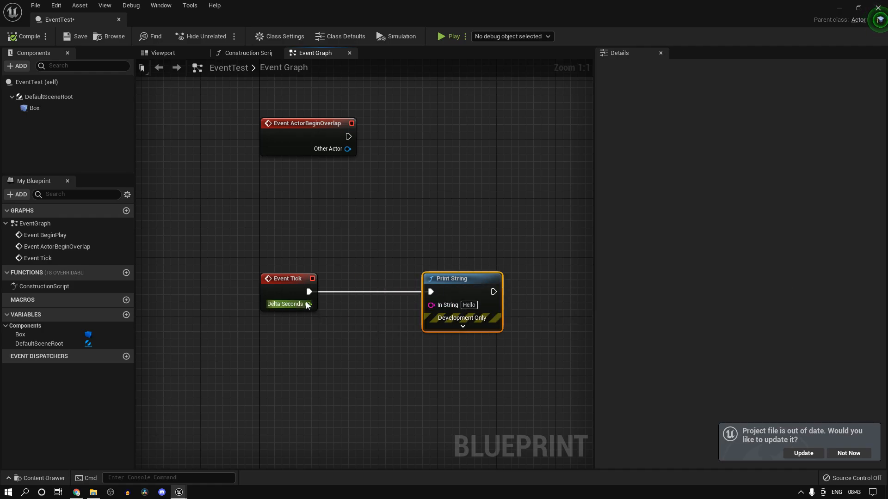
{"action": "mouse_move", "coordinate": [288, 278]}
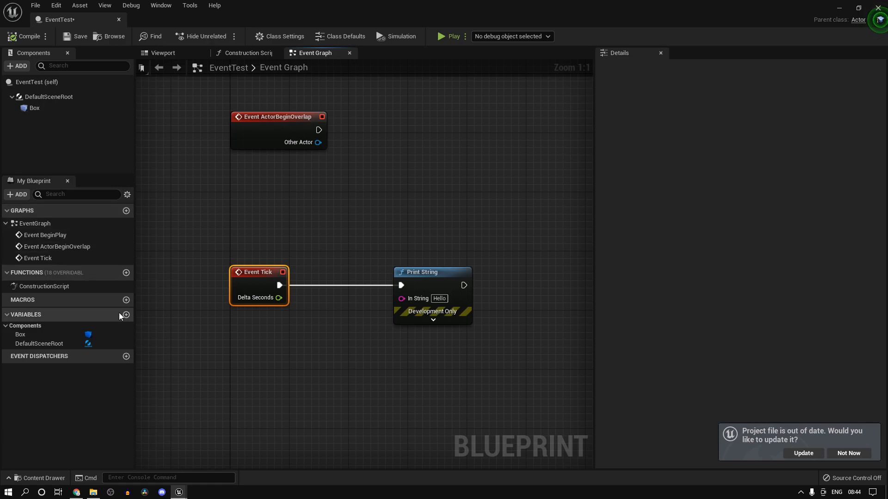
{"action": "mouse_move", "coordinate": [65, 82]}
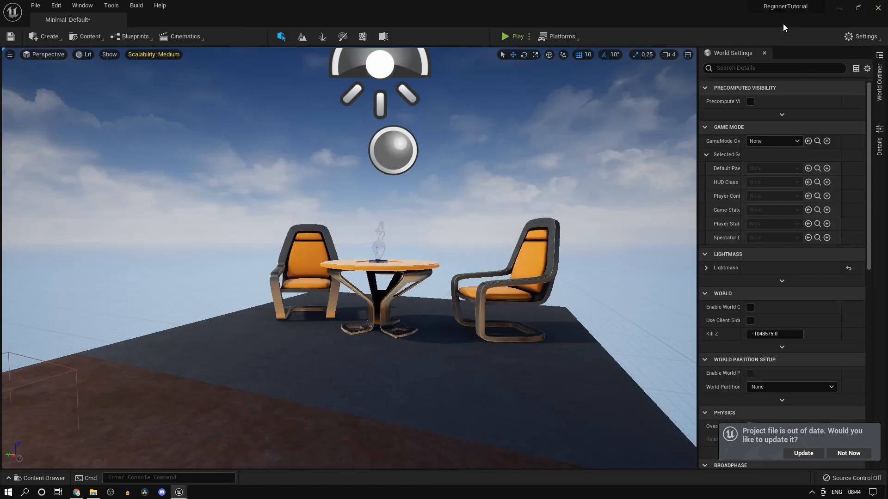
Uncheck Start with Tick Enabled in Class Defaults and delete the Tick's Print String node
{"action": "left_click", "coordinate": [514, 36]}
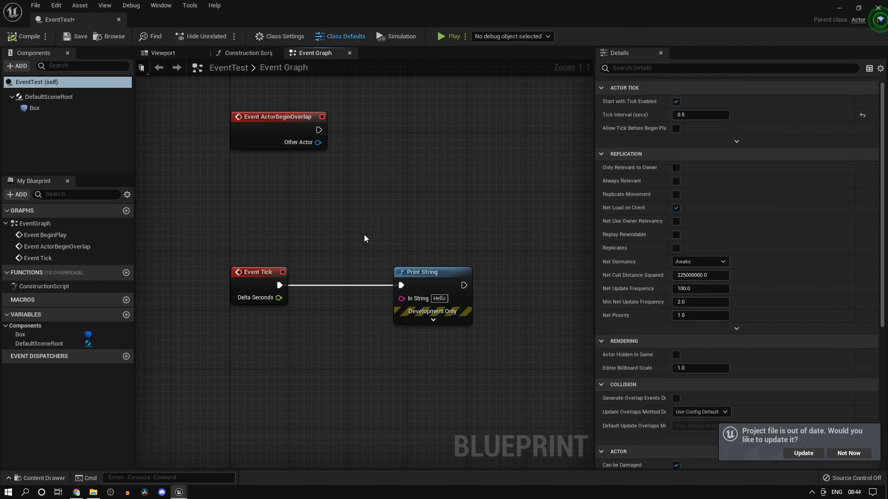
{"action": "mouse_move", "coordinate": [349, 243]}
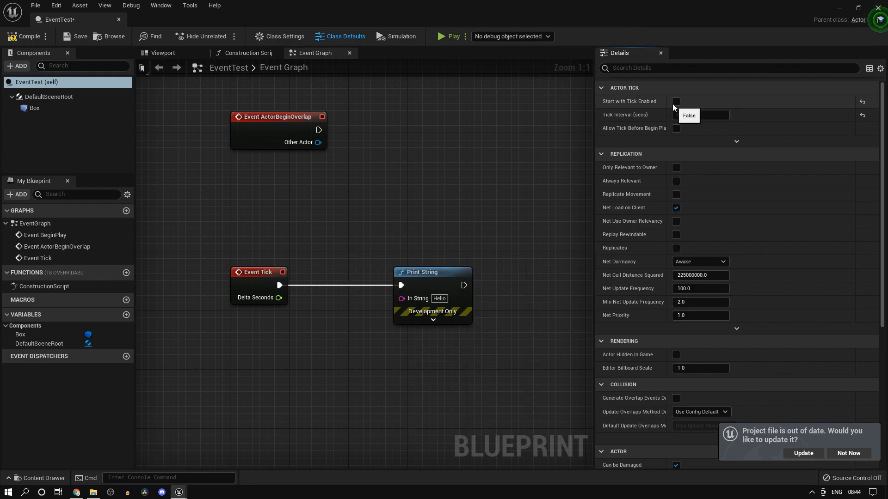
{"action": "left_click", "coordinate": [675, 101]}
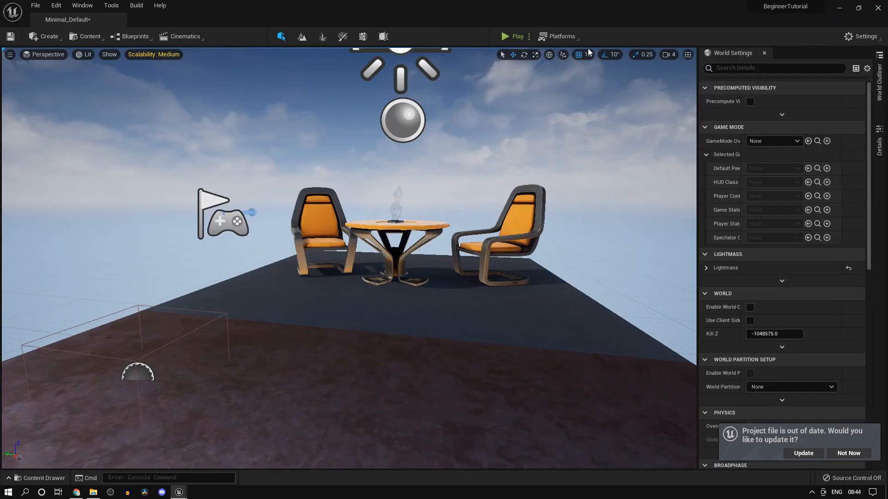
{"action": "left_click", "coordinate": [513, 36]}
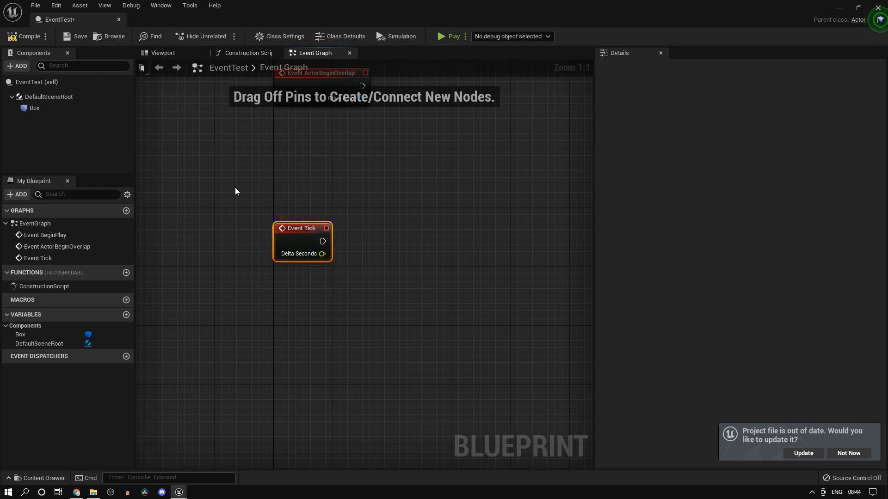
{"action": "mouse_move", "coordinate": [358, 248]}
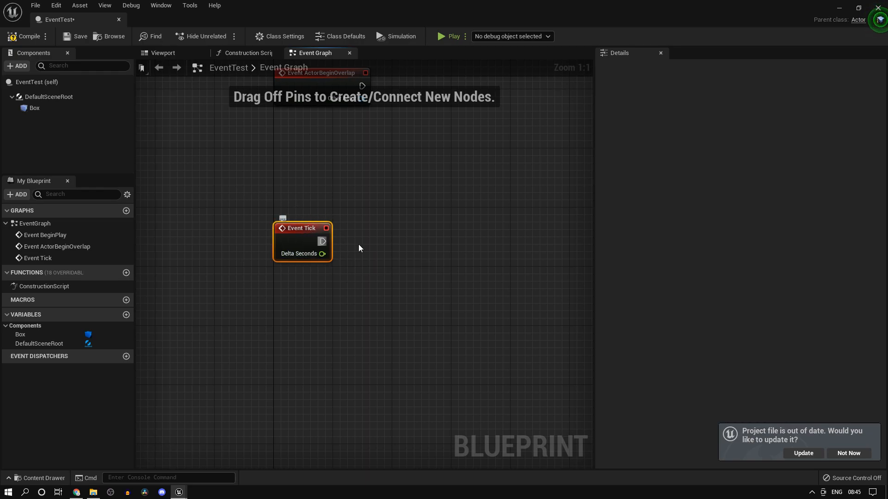
{"action": "mouse_move", "coordinate": [413, 233]}
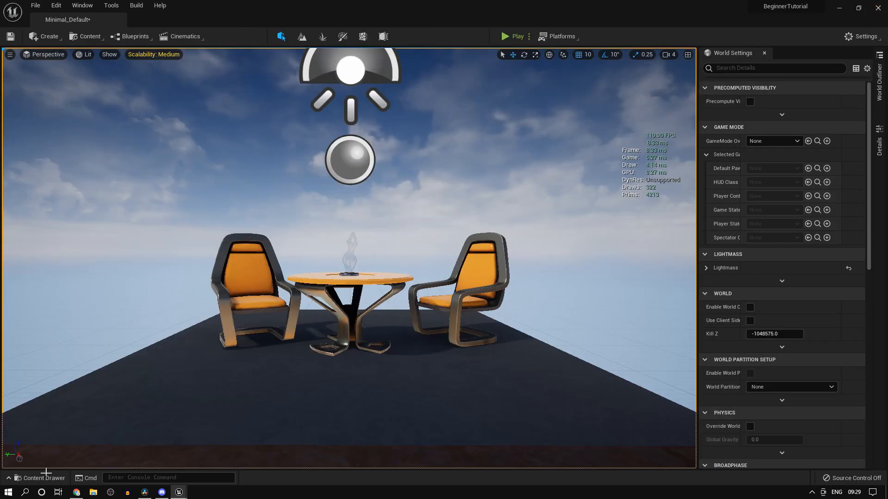
Start a new C++ class from the Tools menu with Actor as the parent
{"action": "left_click", "coordinate": [41, 478]}
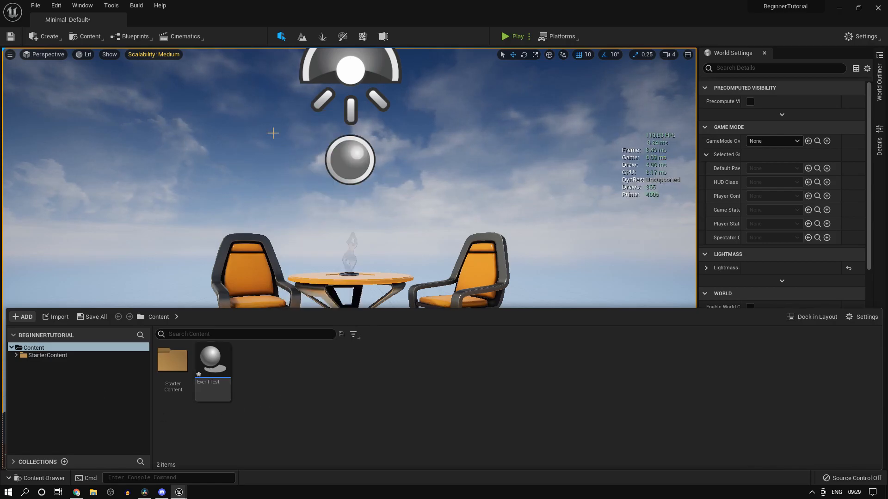
{"action": "left_click", "coordinate": [111, 5]}
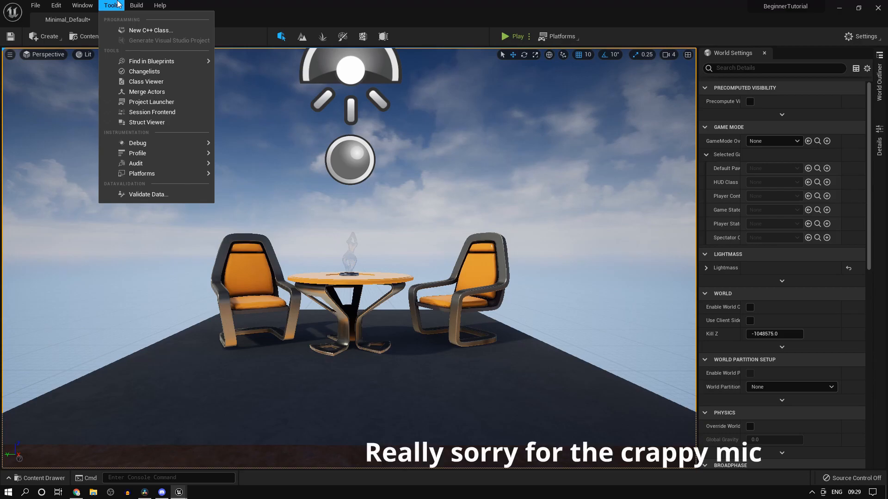
{"action": "left_click", "coordinate": [150, 30]}
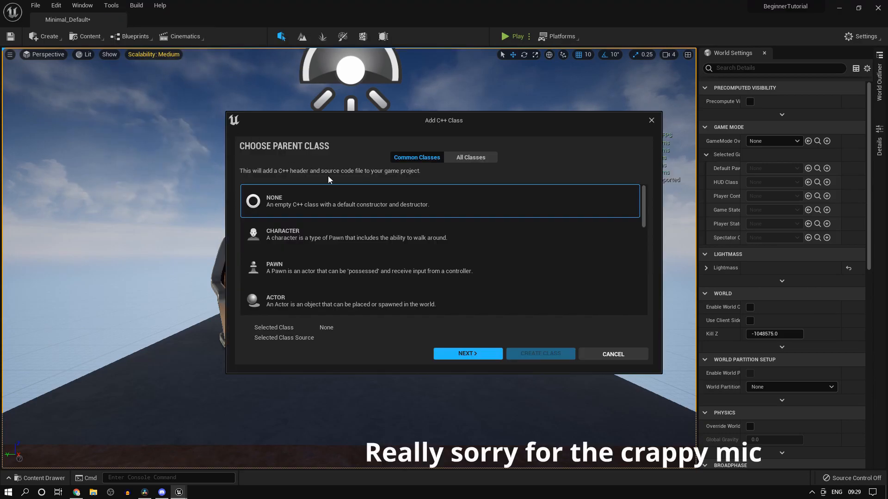
{"action": "mouse_move", "coordinate": [428, 234]}
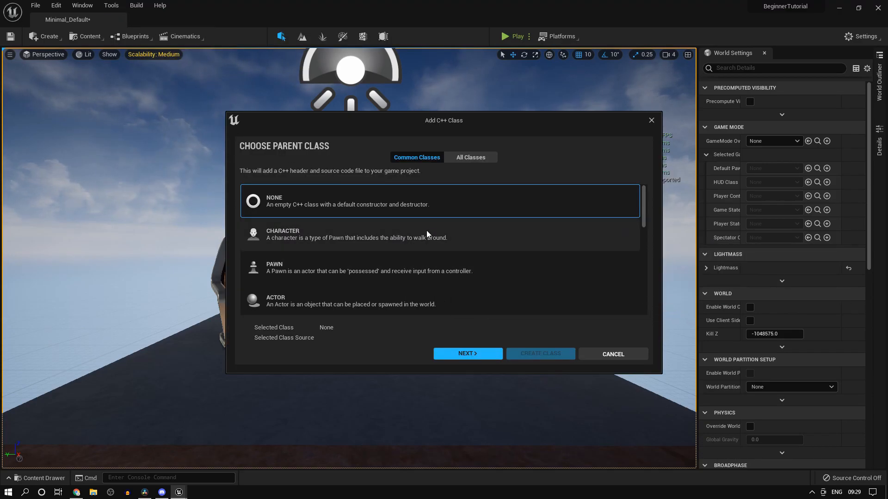
{"action": "left_click", "coordinate": [351, 301]}
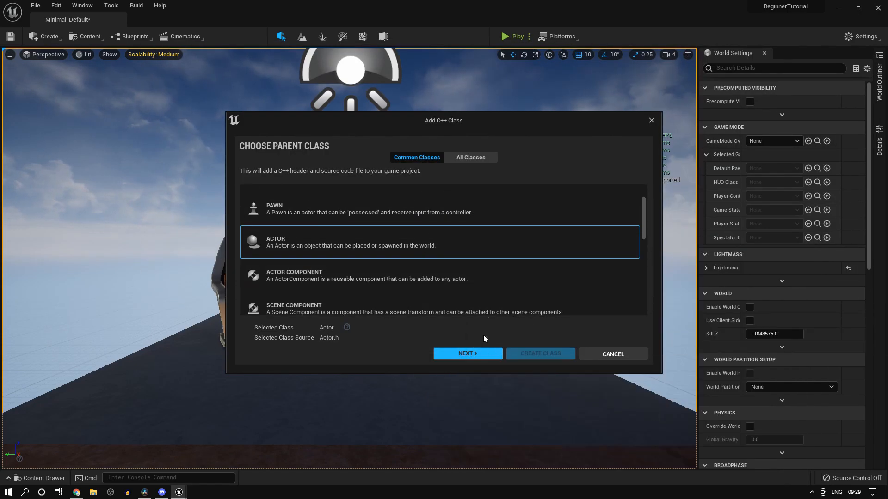
Name the class cpp_Test, set it Public, and create the class
{"action": "left_click", "coordinate": [467, 354]}
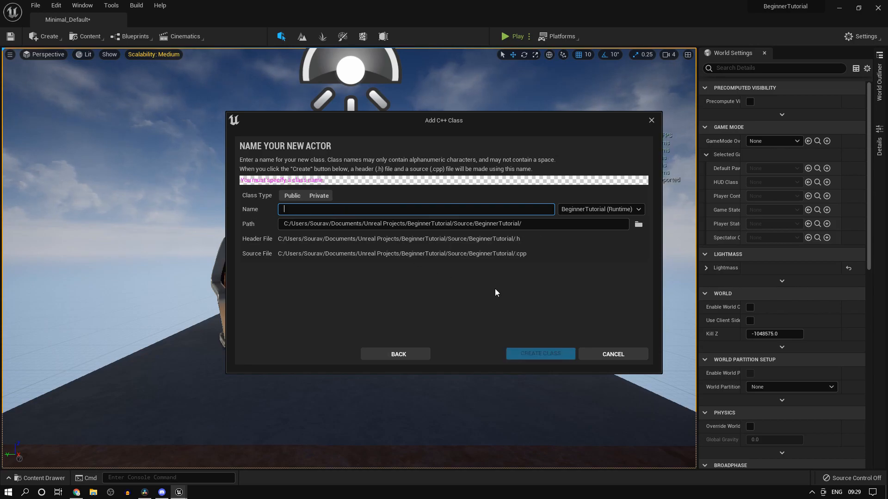
{"action": "type", "text": "Te"}
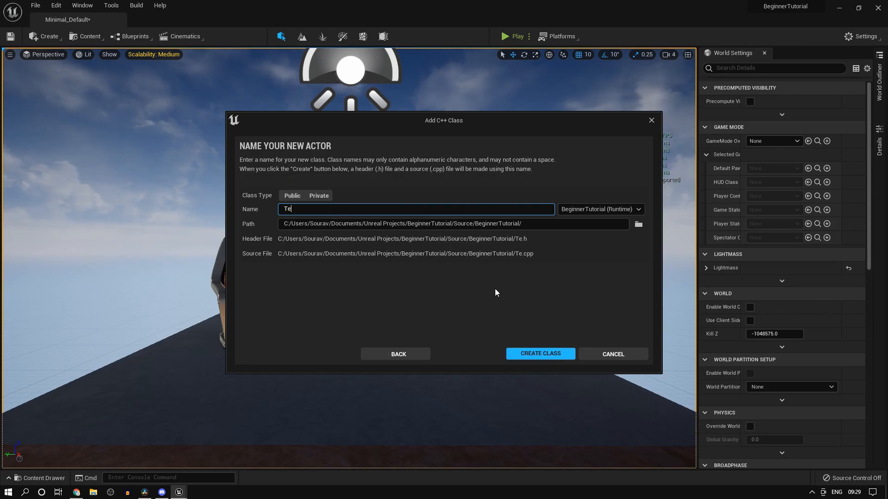
{"action": "type", "text": "st"}
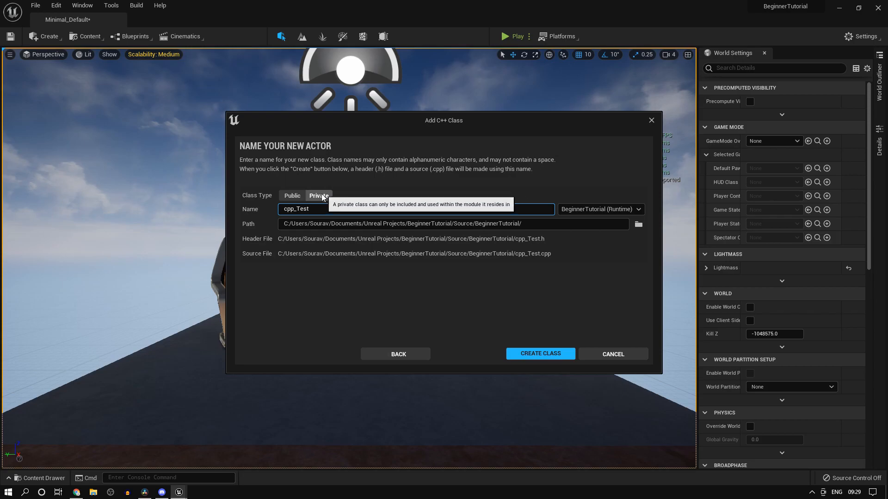
{"action": "left_click", "coordinate": [292, 195]}
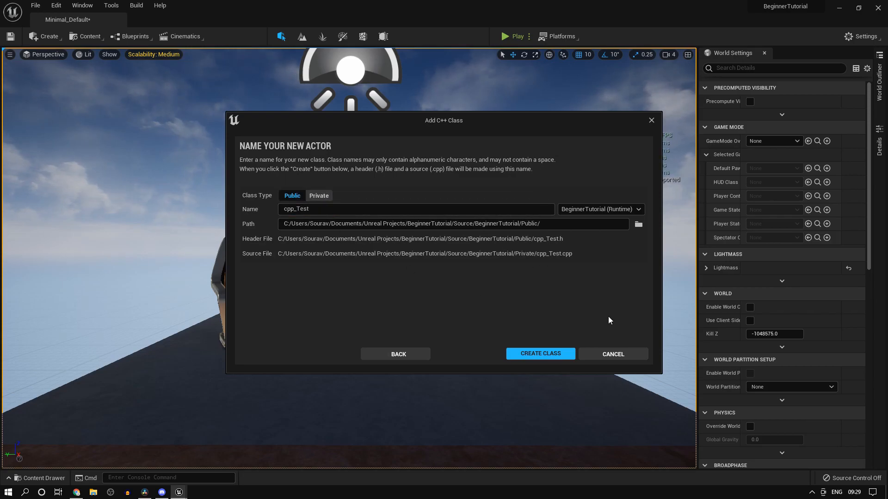
{"action": "mouse_move", "coordinate": [552, 353]}
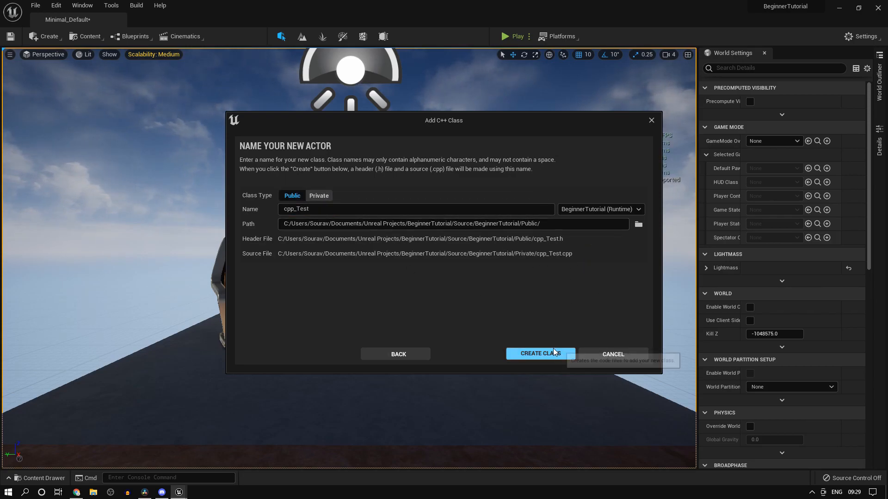
{"action": "left_click", "coordinate": [539, 353]}
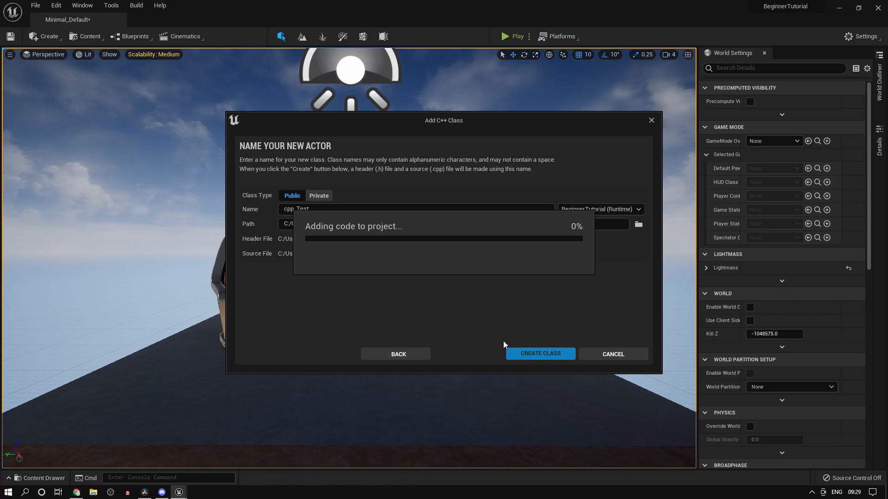
{"action": "mouse_move", "coordinate": [517, 307]}
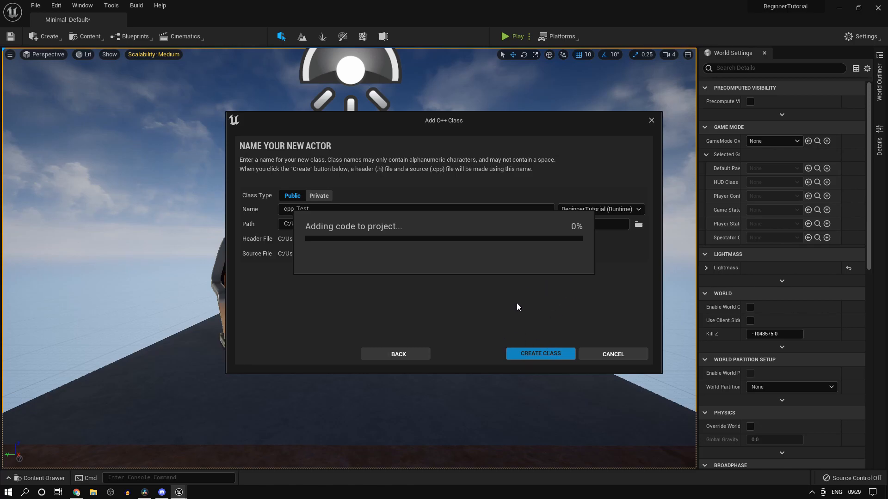
{"action": "left_click", "coordinate": [539, 354]}
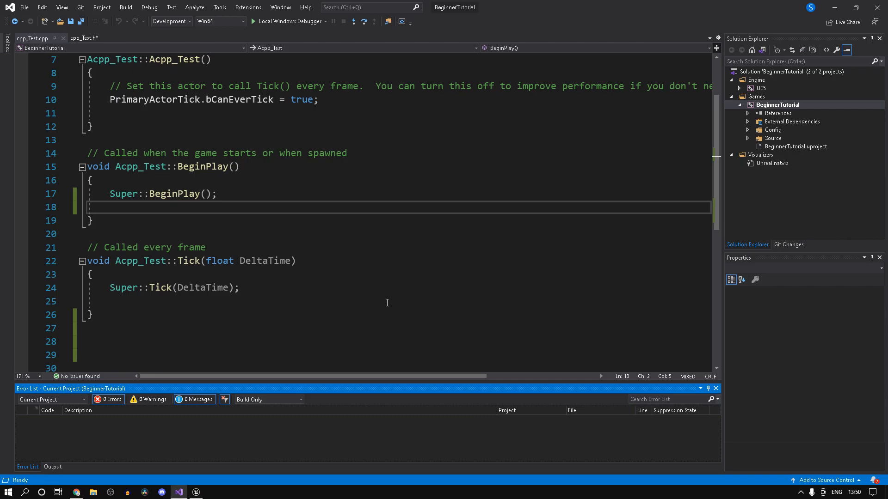
{"action": "mouse_move", "coordinate": [330, 282]}
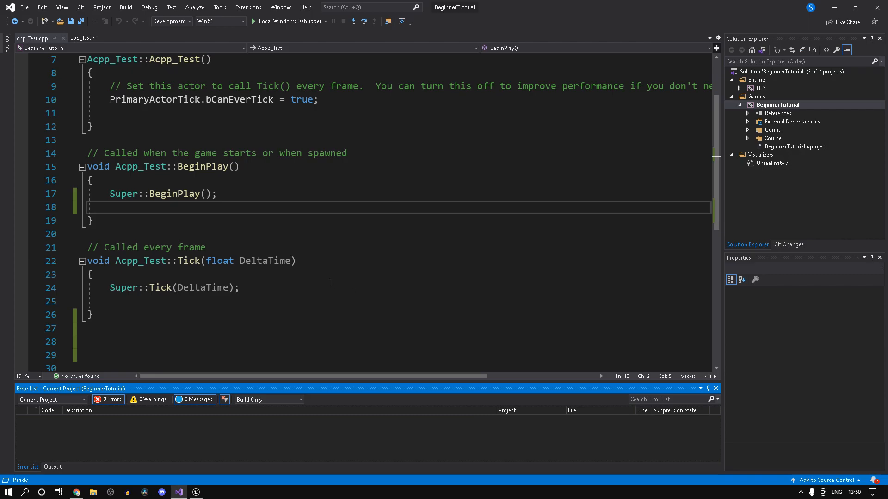
{"action": "mouse_move", "coordinate": [382, 259]}
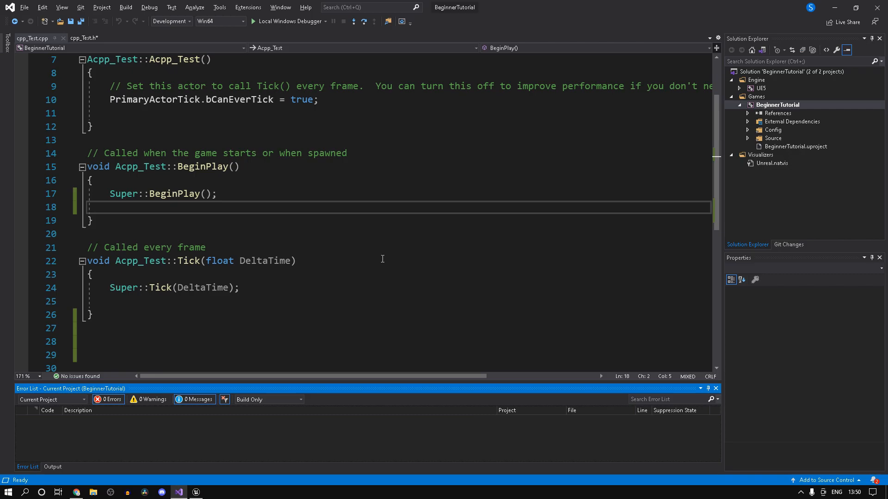
Add UFUNCTION(BlueprintImplementableEvent, BlueprintCallable) below the Tick declaration in cpp_Test.h
{"action": "left_click", "coordinate": [84, 37]}
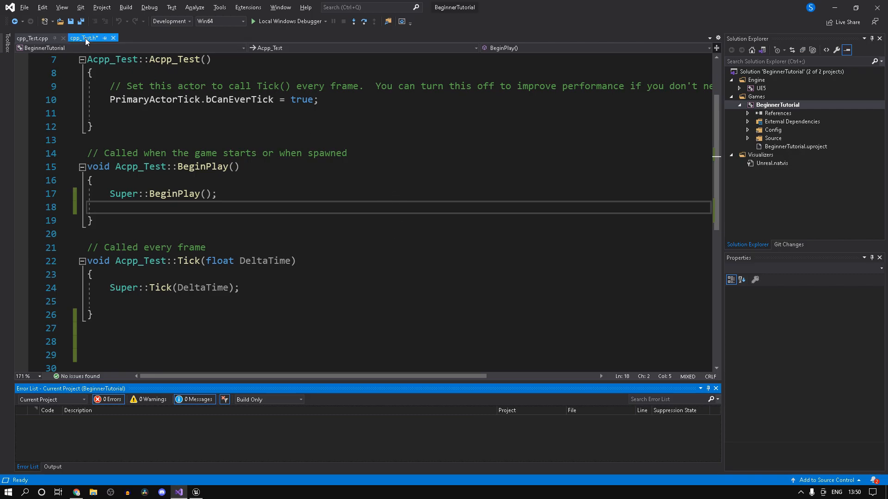
{"action": "left_click", "coordinate": [84, 38]}
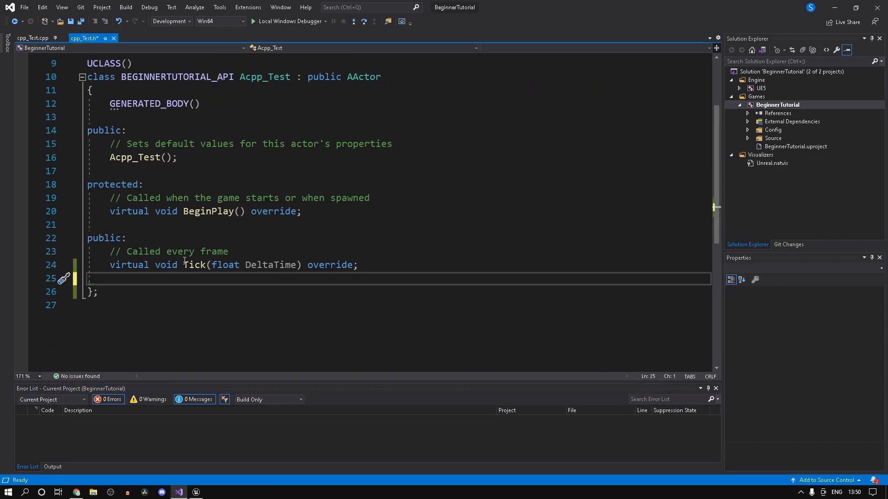
{"action": "left_click", "coordinate": [111, 278]}
{"action": "type", "text": "UFUN"}
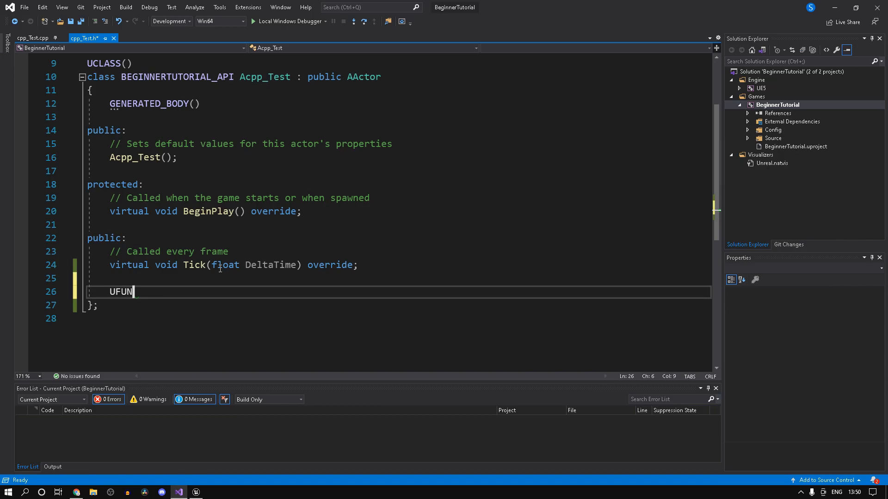
{"action": "type", "text": "C"}
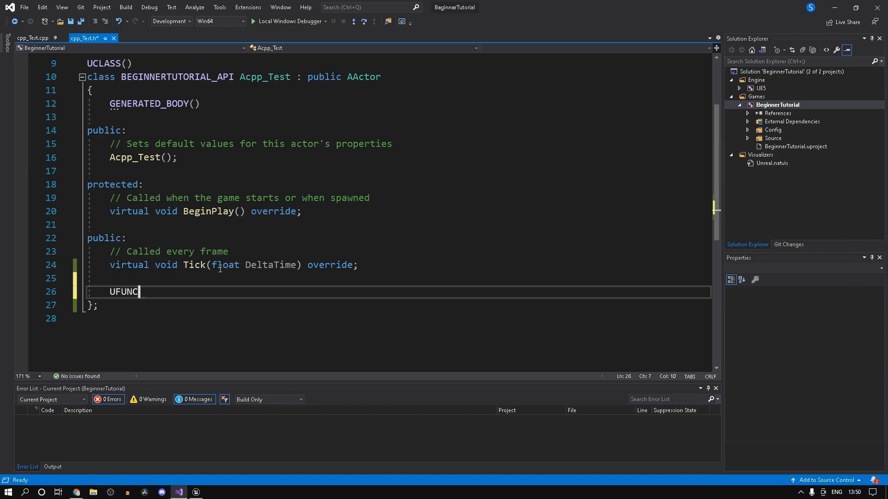
{"action": "type", "text": "TION()"}
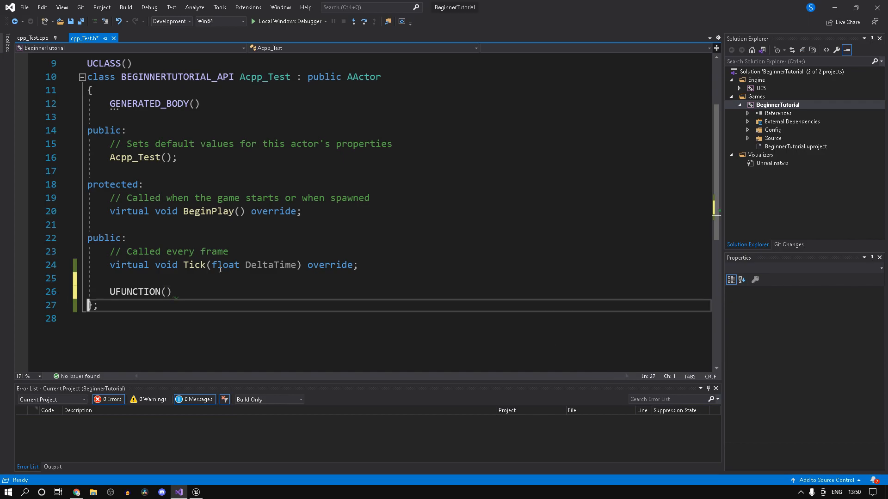
{"action": "left_click", "coordinate": [168, 292]}
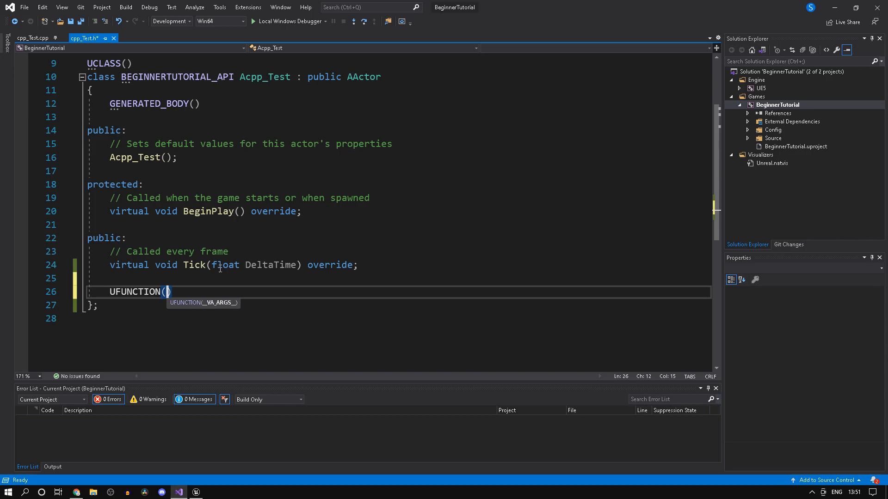
{"action": "type", "text": "Blue"}
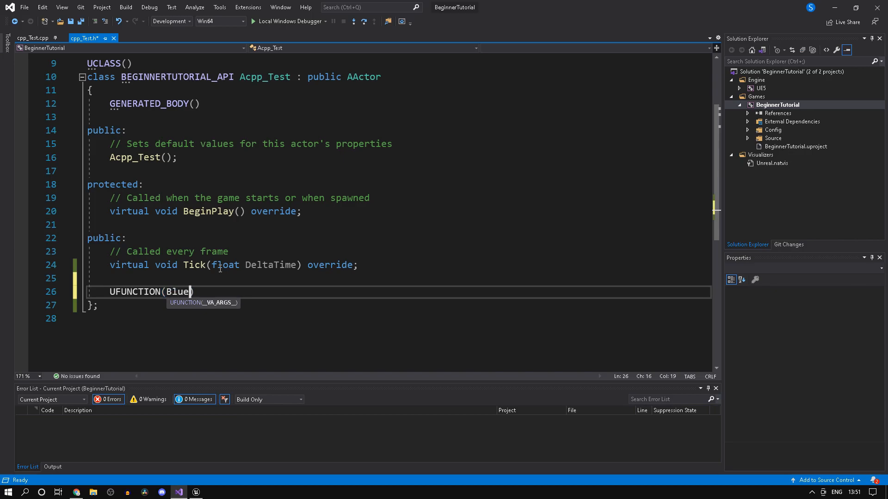
{"action": "type", "text": "printI"}
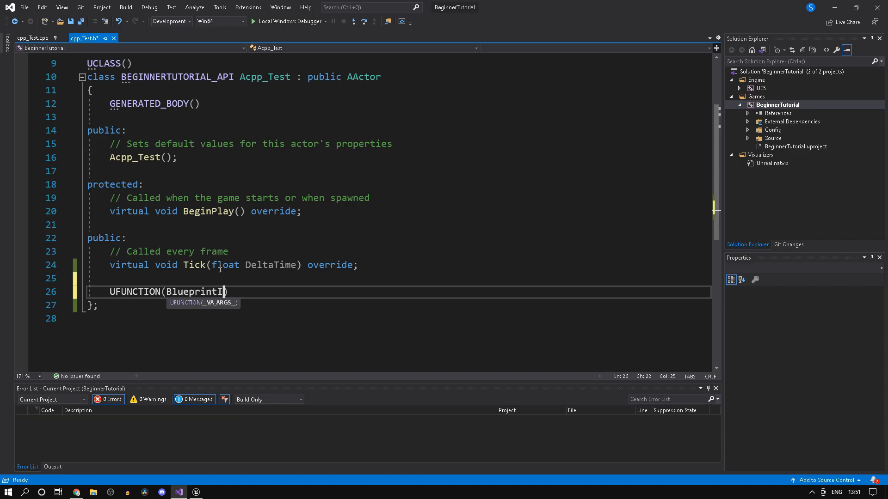
{"action": "type", "text": "mplementa"}
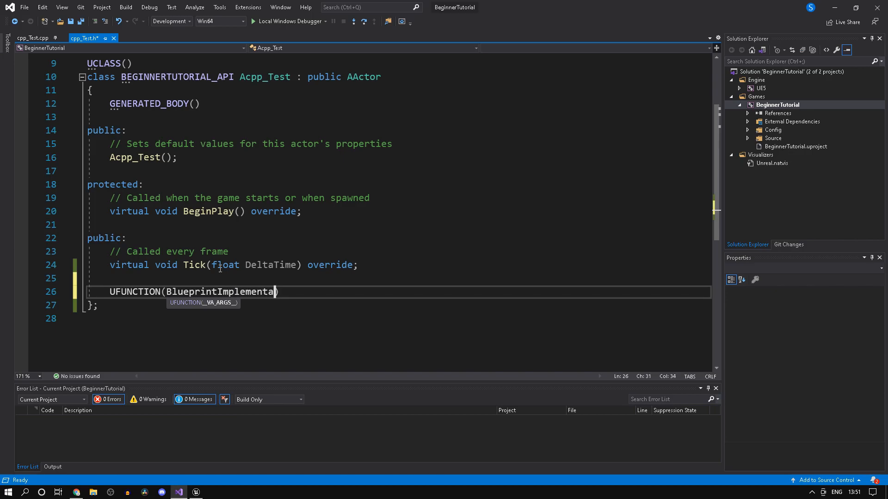
{"action": "type", "text": "bleEvent"}
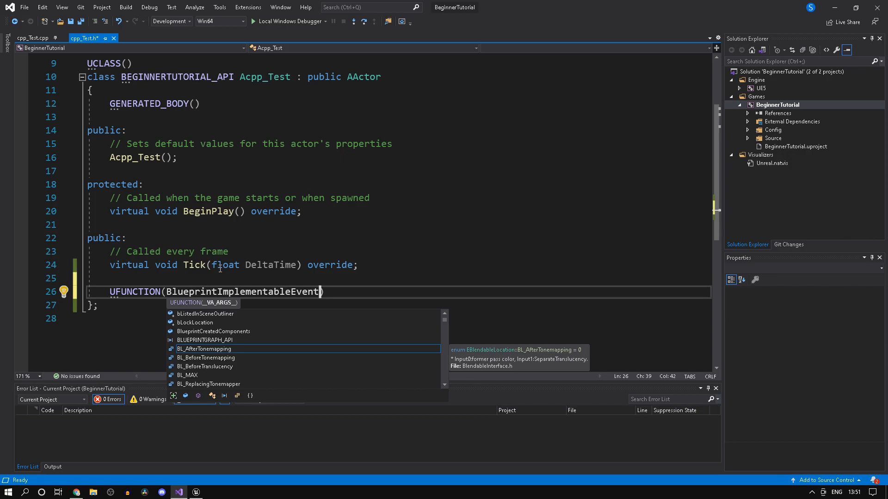
{"action": "type", "text": ","}
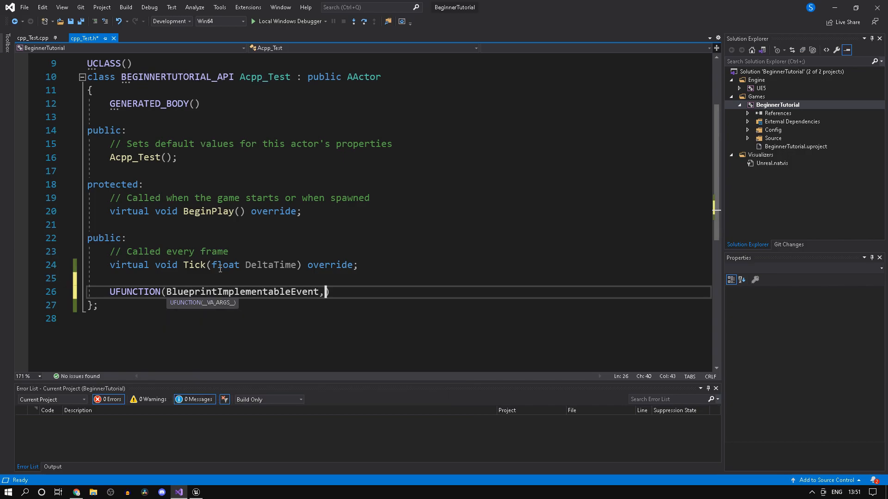
{"action": "type", "text": "Bluep"}
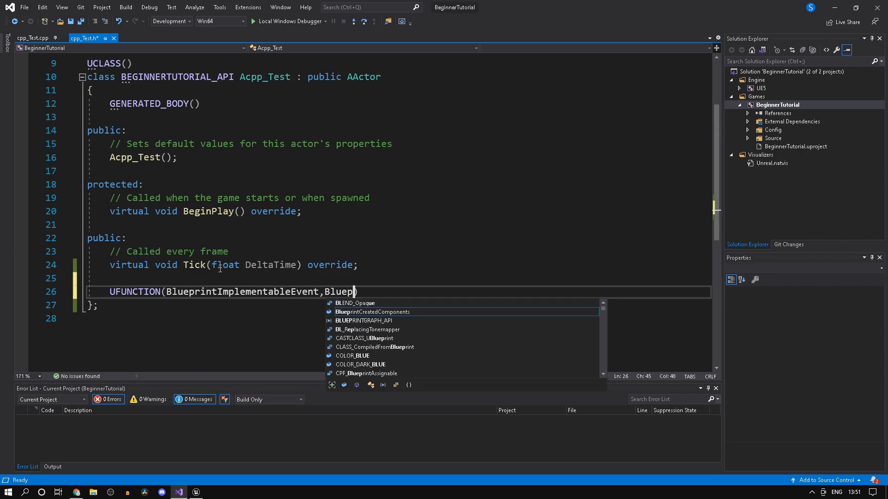
{"action": "type", "text": "Callable"}
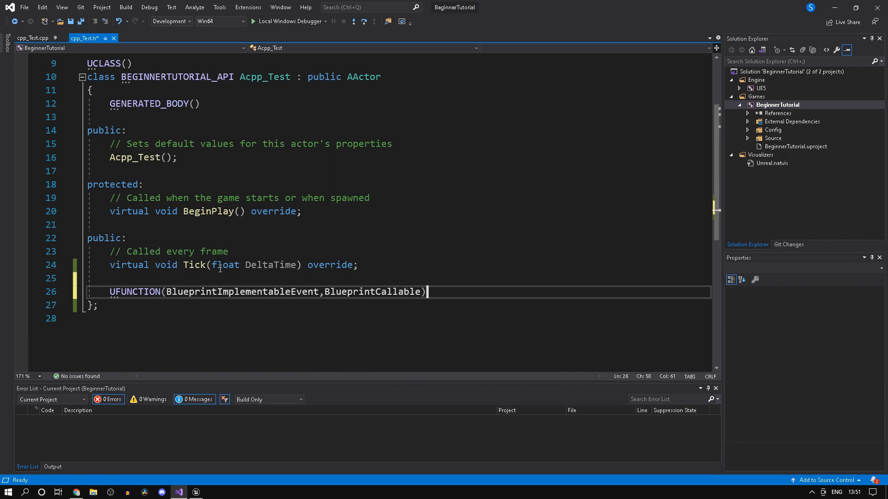
{"action": "key", "text": "Return"}
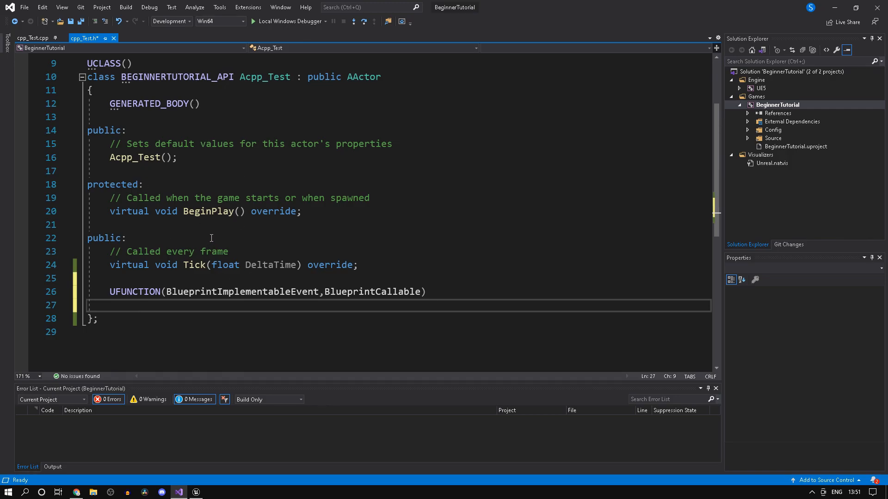
Declare void testevent(int randomnum) beneath the UFUNCTION macro
{"action": "double_click", "coordinate": [251, 292]}
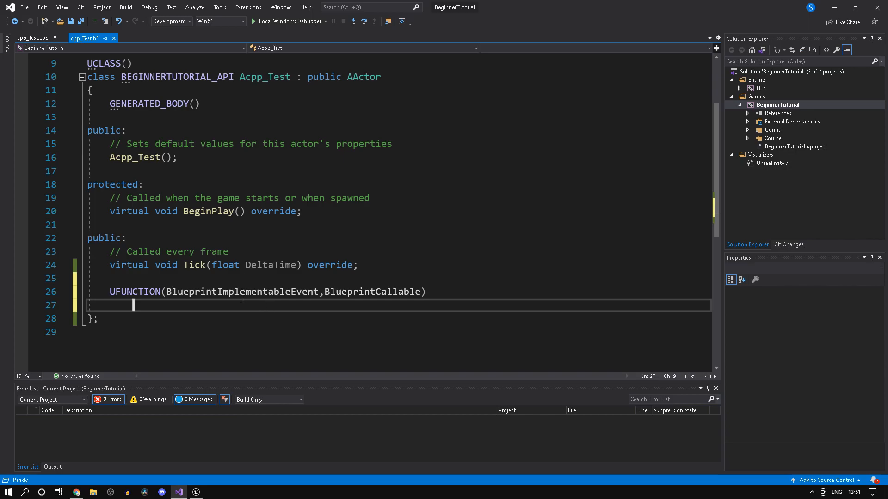
{"action": "mouse_move", "coordinate": [288, 312]}
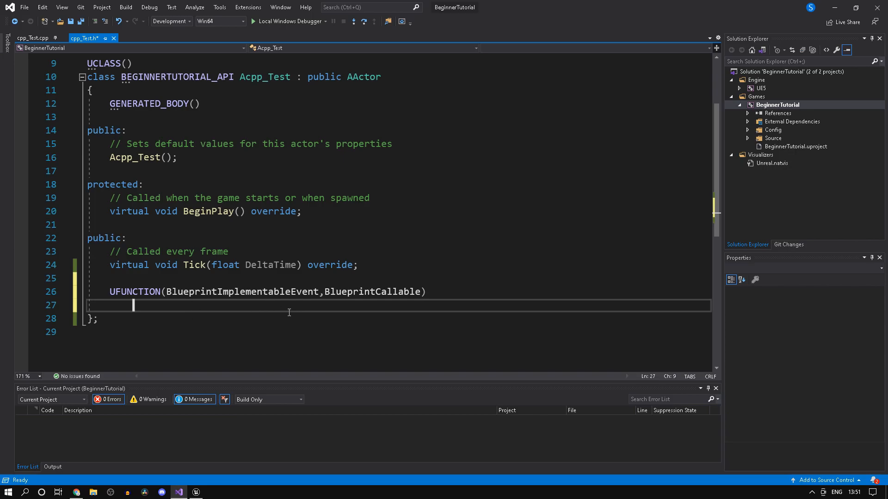
{"action": "mouse_move", "coordinate": [234, 311]}
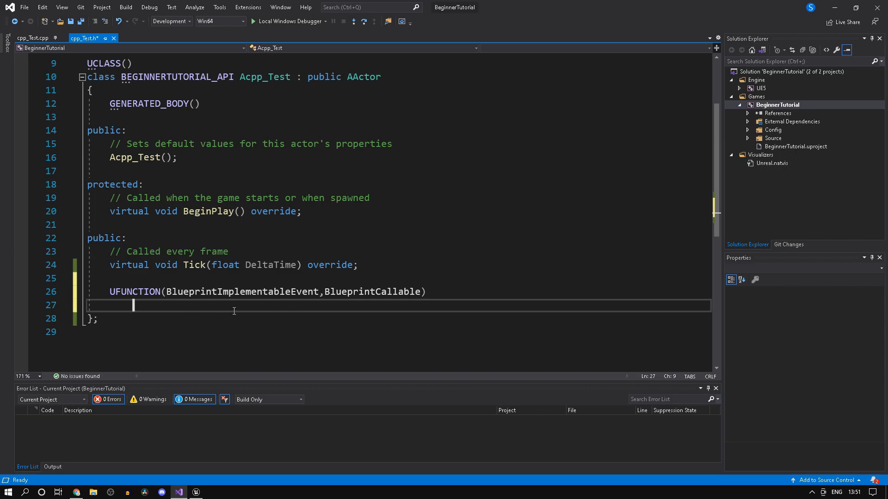
{"action": "mouse_move", "coordinate": [278, 312]}
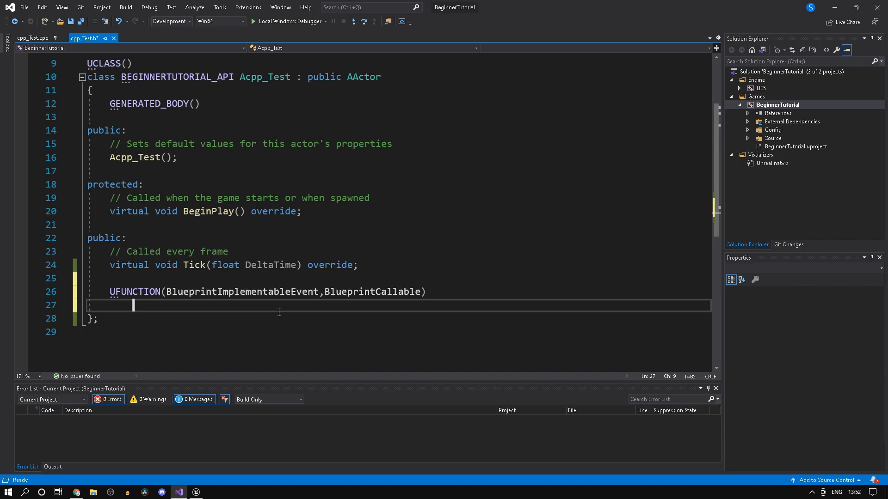
{"action": "type", "text": "v"}
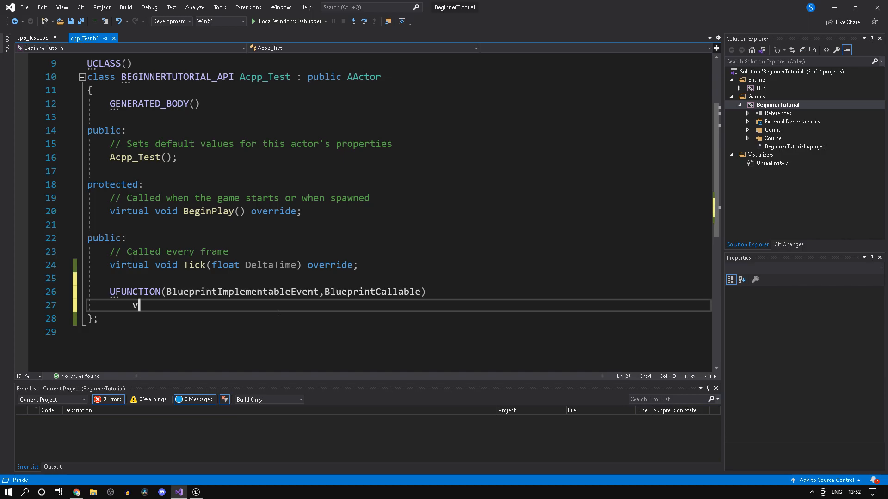
{"action": "type", "text": "oid"}
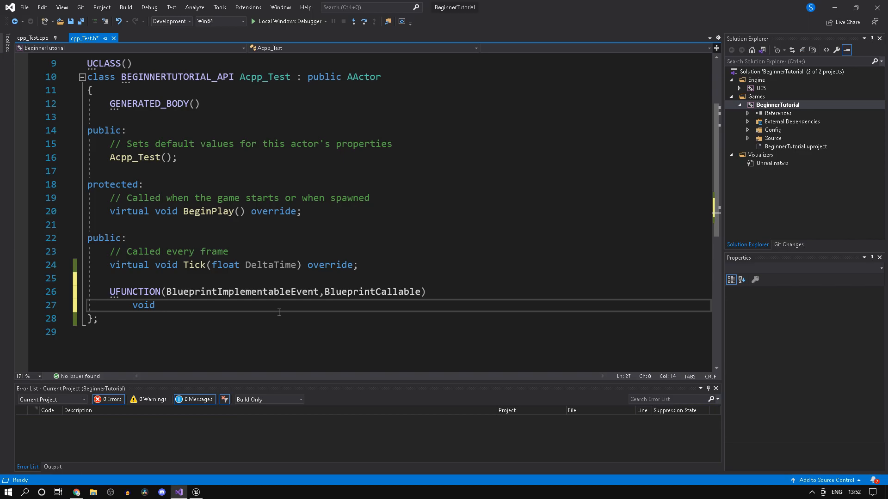
{"action": "type", "text": "tr"}
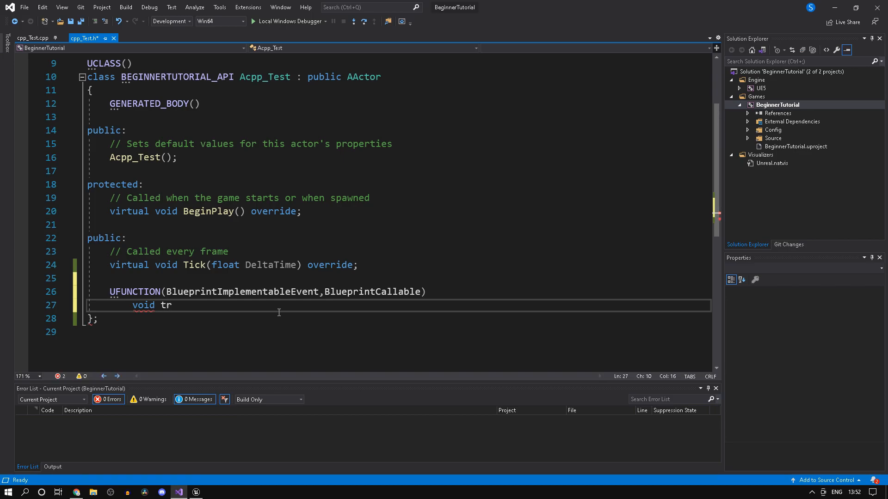
{"action": "type", "text": "estfu"}
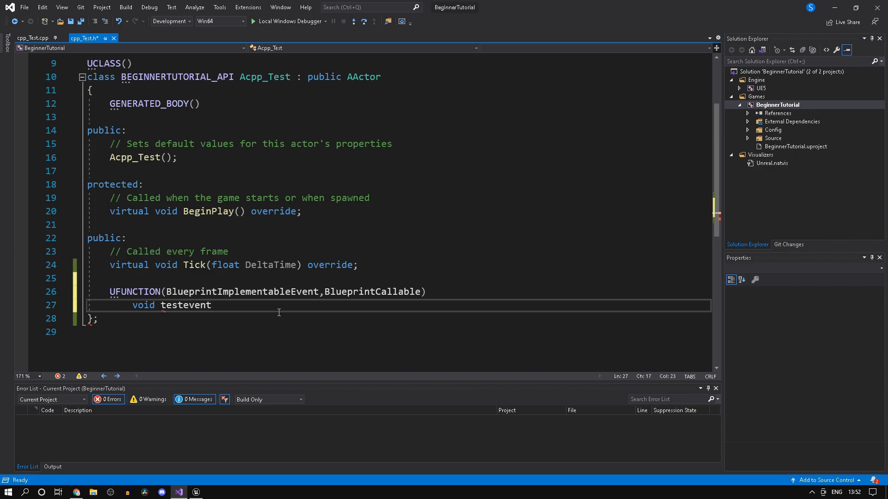
{"action": "type", "text": "();"}
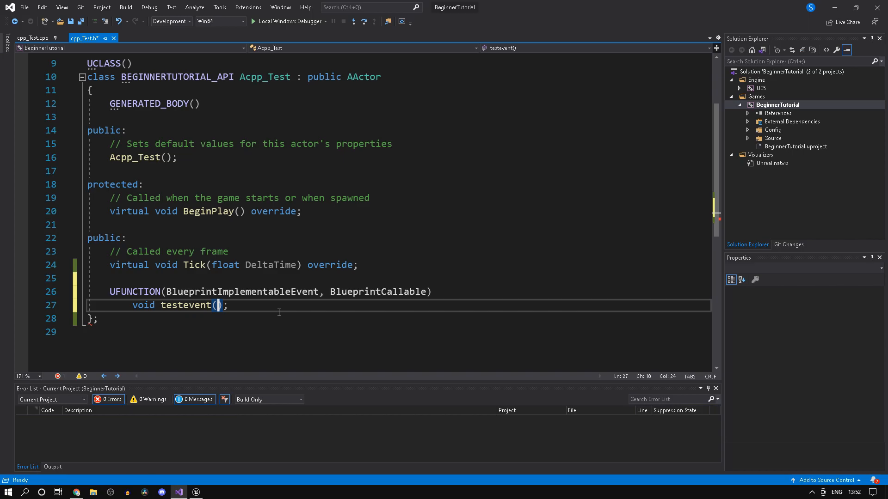
{"action": "type", "text": "int"}
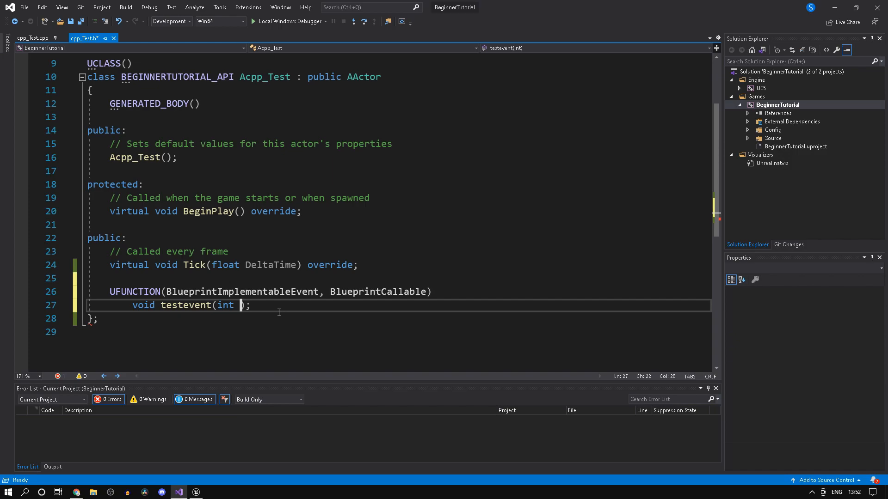
{"action": "type", "text": "rand"}
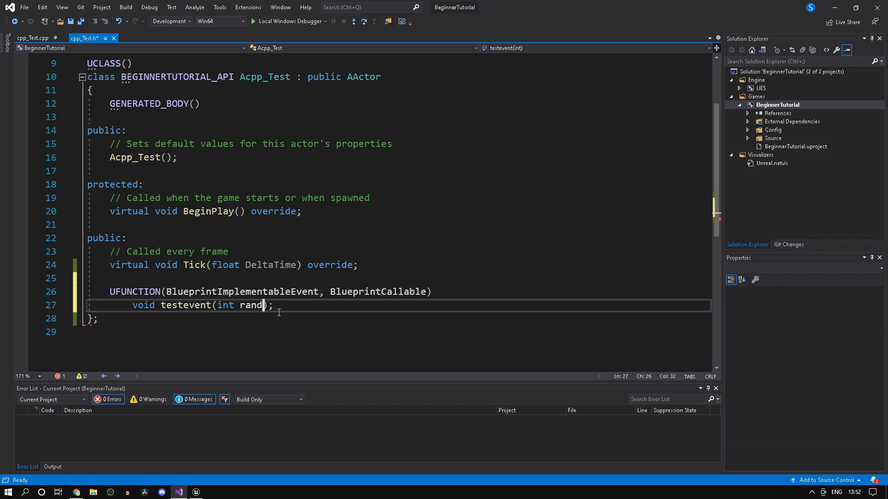
{"action": "type", "text": "omn"}
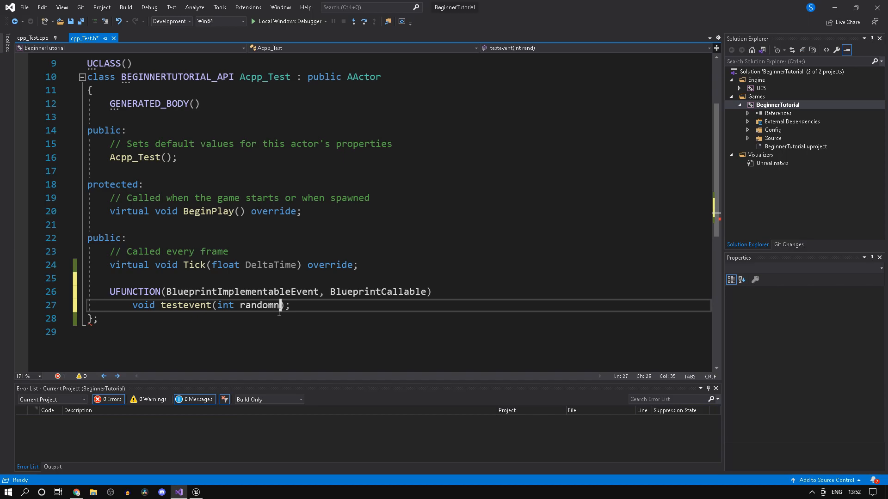
{"action": "type", "text": "um"}
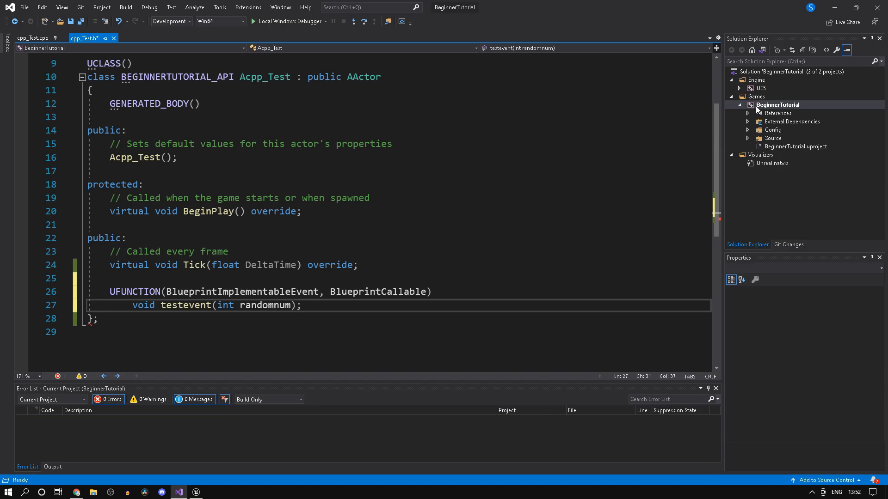
Build the BeginnerTutorial project from Solution Explorer, then switch back to Unreal Engine
{"action": "right_click", "coordinate": [777, 105]}
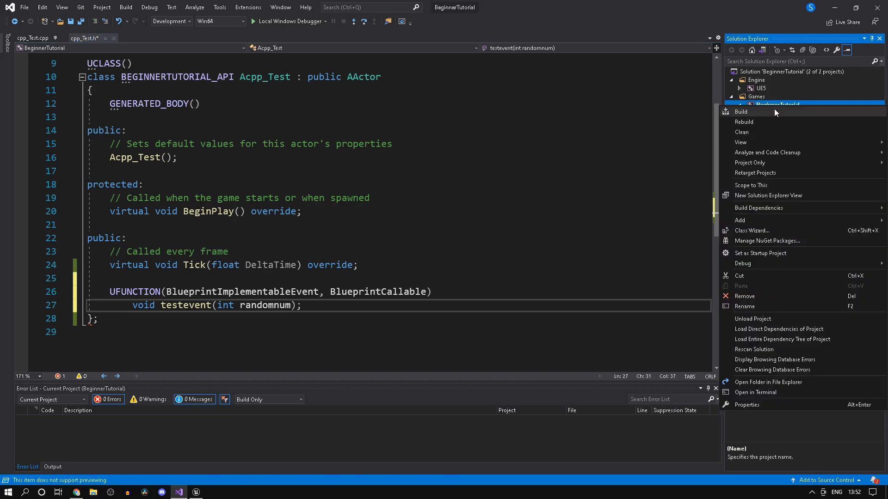
{"action": "left_click", "coordinate": [741, 111]}
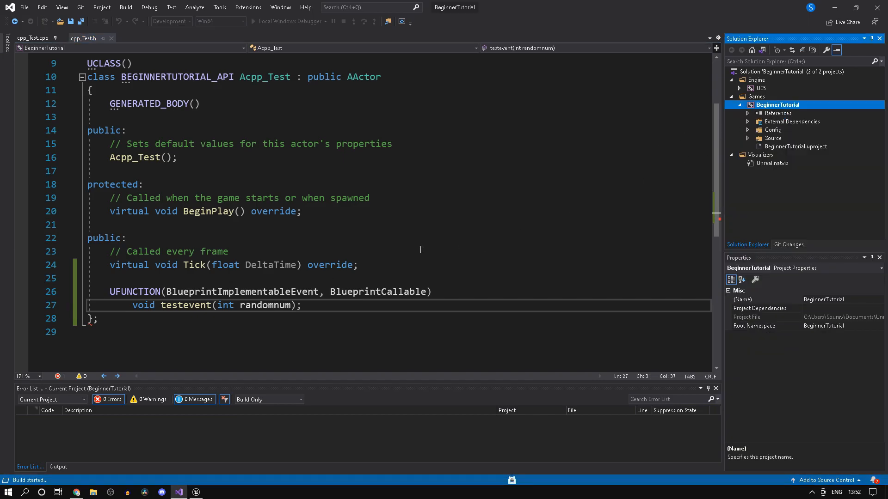
{"action": "mouse_move", "coordinate": [388, 261]}
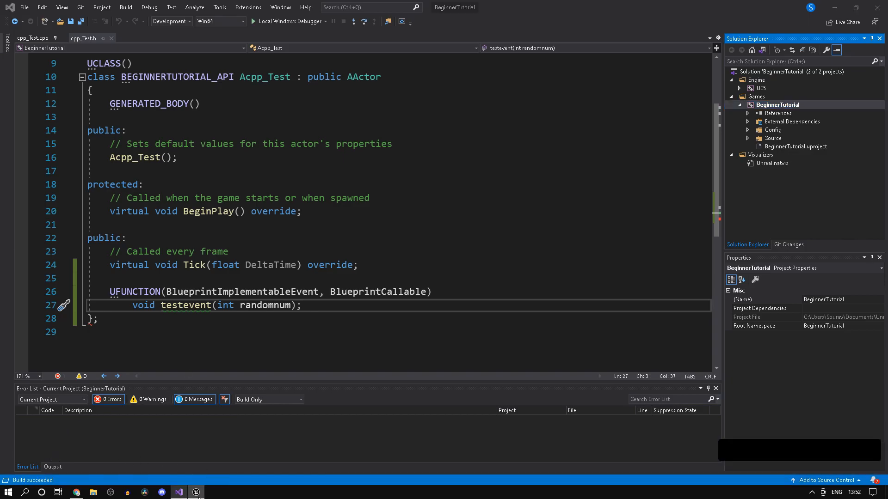
{"action": "left_click", "coordinate": [195, 492]}
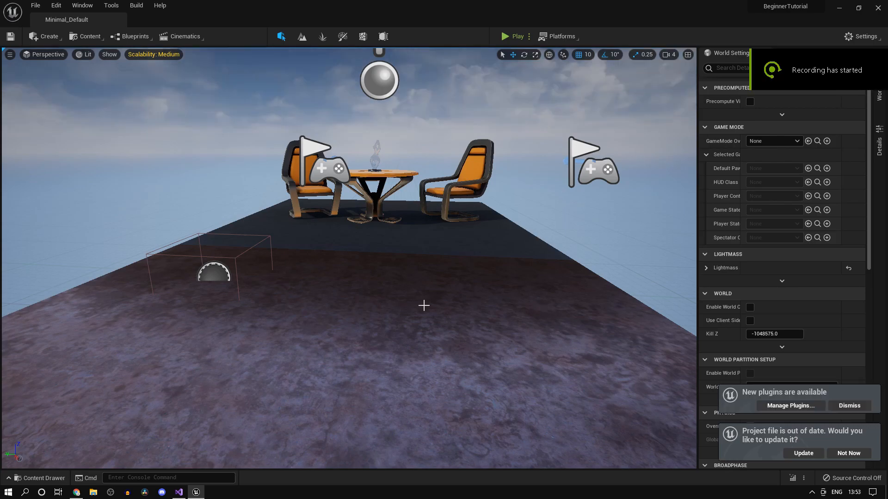
{"action": "mouse_move", "coordinate": [465, 406]}
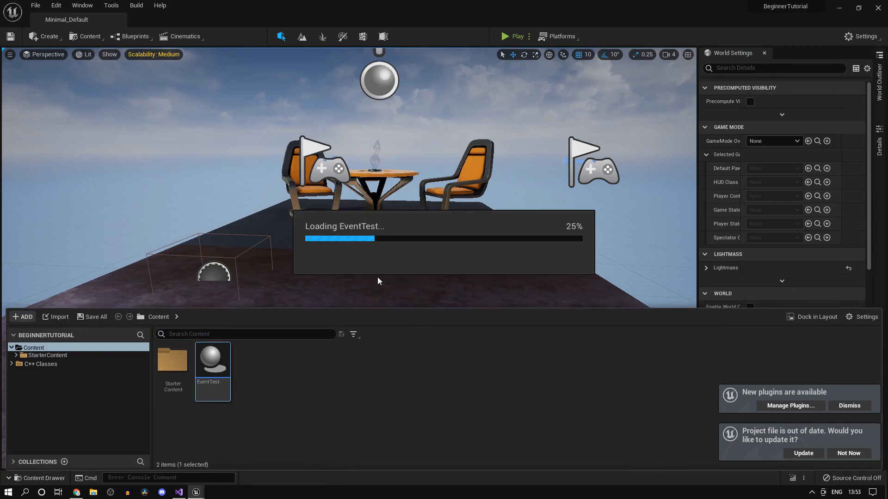
Open EventTest maximized and view its Class Settings showing parent class Actor
{"action": "double_click", "coordinate": [212, 360]}
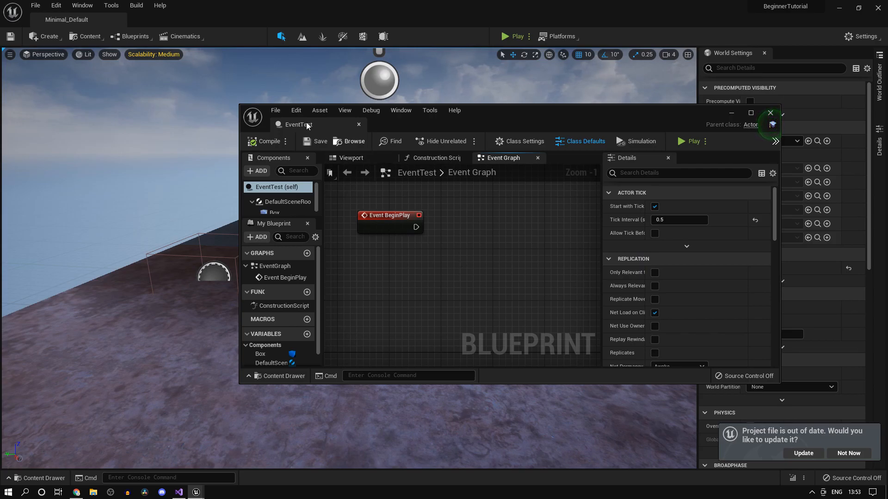
{"action": "mouse_move", "coordinate": [667, 153]}
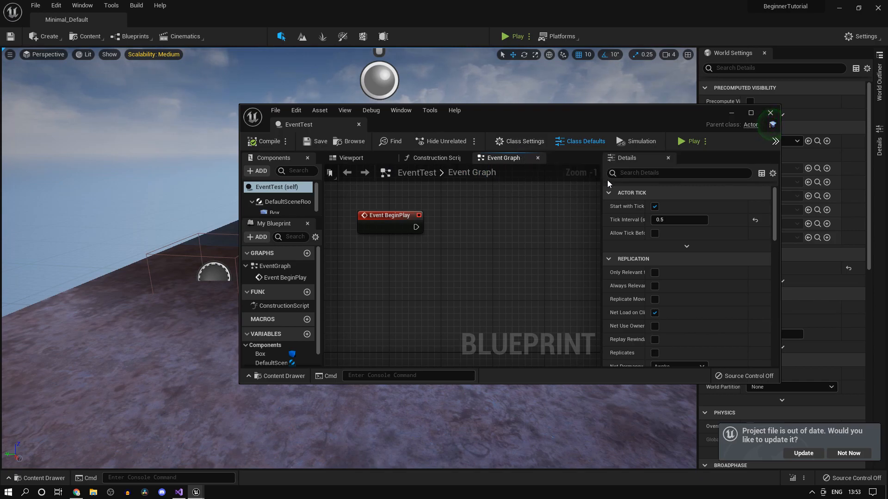
{"action": "left_click", "coordinate": [751, 112]}
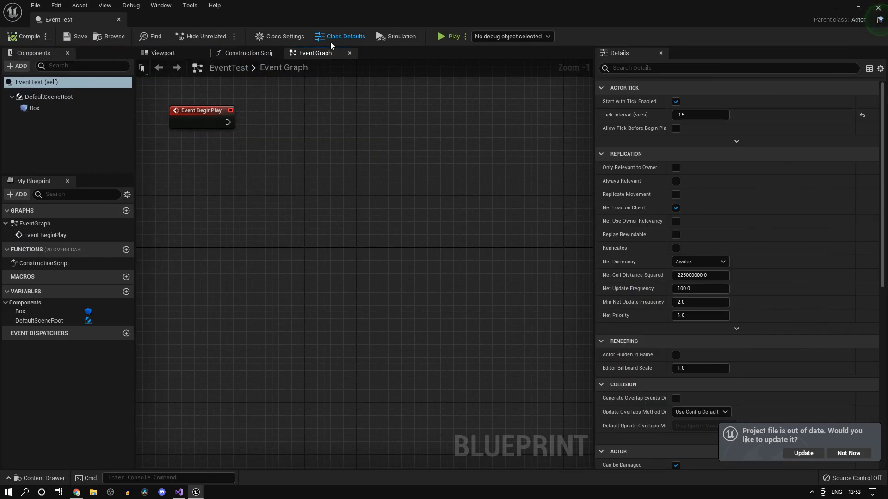
{"action": "left_click", "coordinate": [283, 36]}
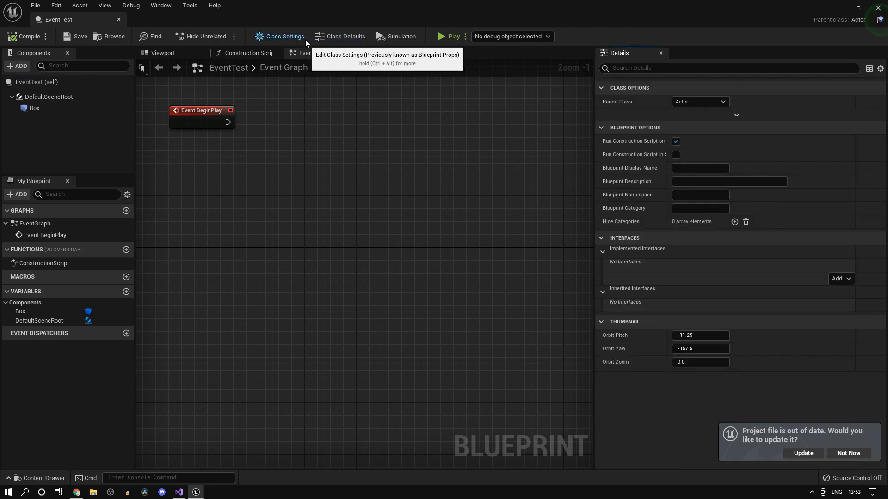
{"action": "mouse_move", "coordinate": [683, 125]}
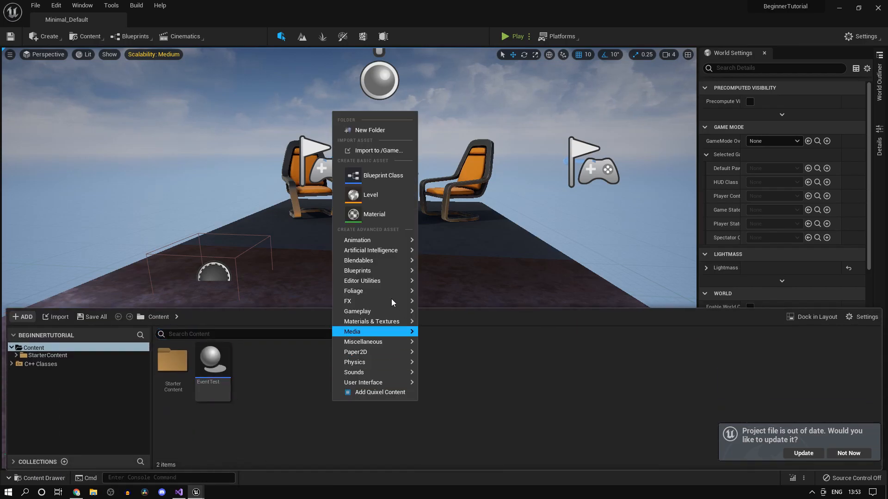
Search 'cpp' in Pick Parent Class to find cpp_Test, then reopen EventTest
{"action": "left_click", "coordinate": [383, 175]}
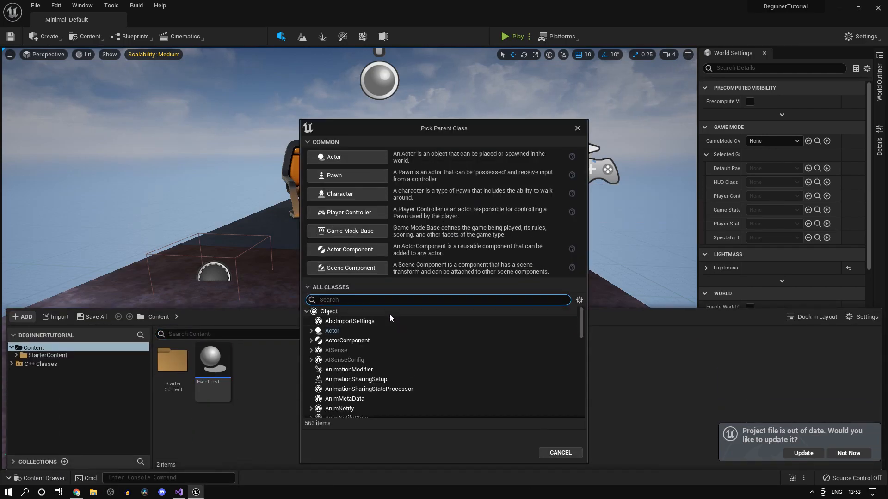
{"action": "type", "text": "cpp"}
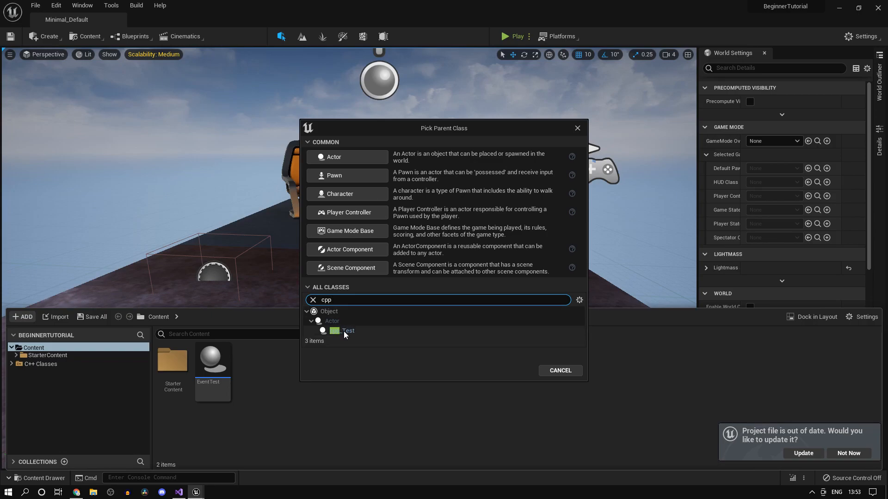
{"action": "left_click", "coordinate": [559, 370]}
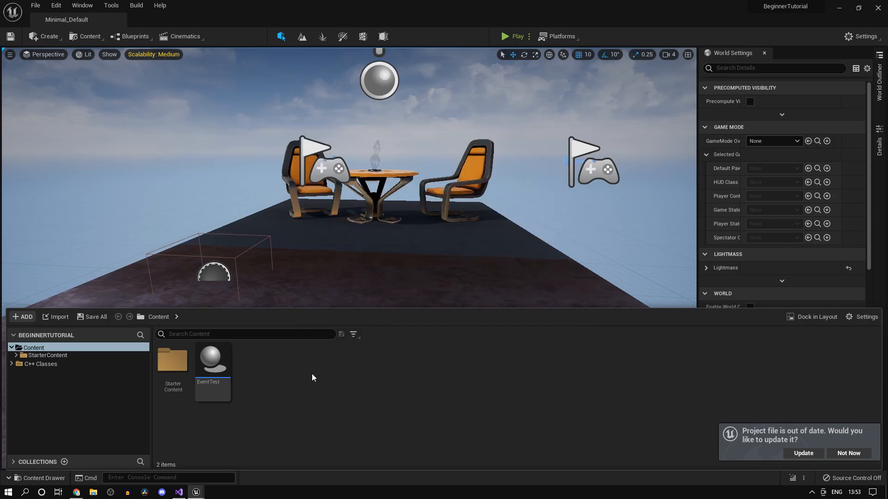
{"action": "double_click", "coordinate": [212, 359]}
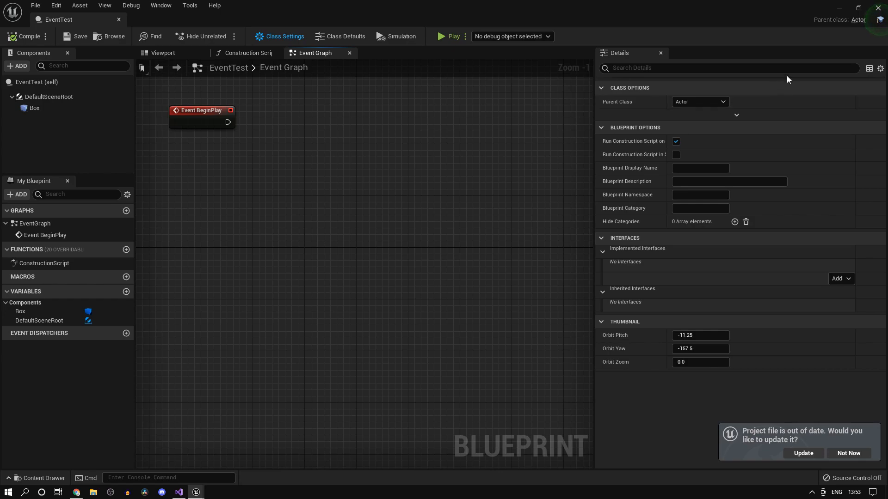
Set EventTest's parent class to cpp_Test and list its overridable functions, including Testevent
{"action": "left_click", "coordinate": [722, 101]}
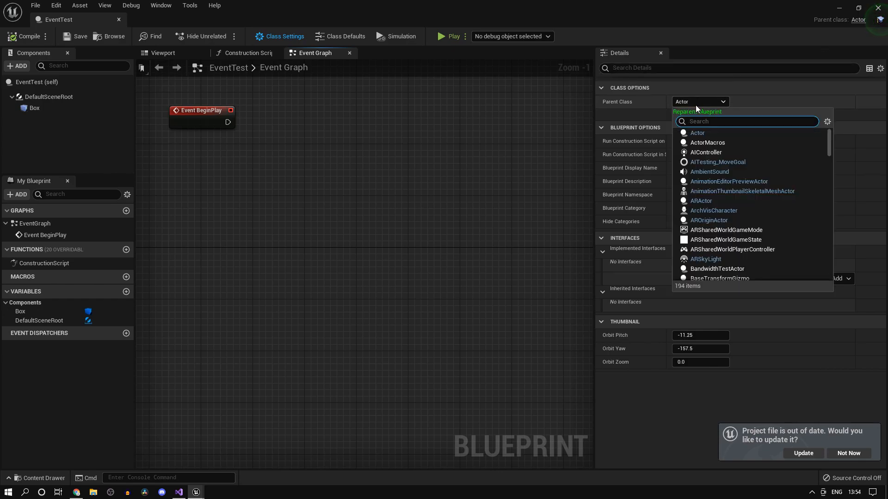
{"action": "type", "text": "cpp"}
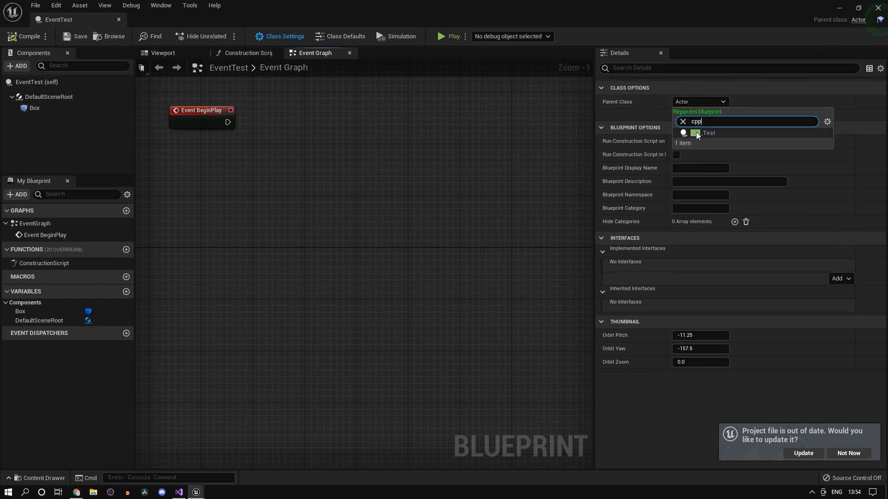
{"action": "left_click", "coordinate": [707, 133]}
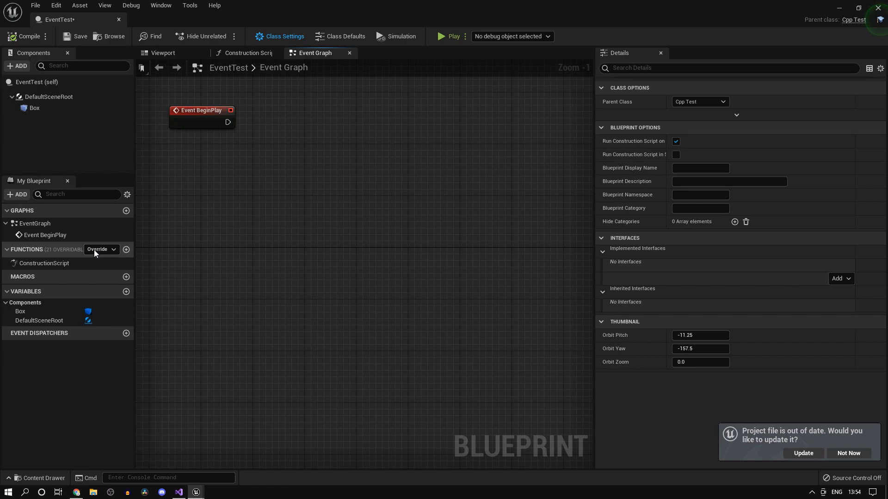
{"action": "left_click", "coordinate": [101, 249]}
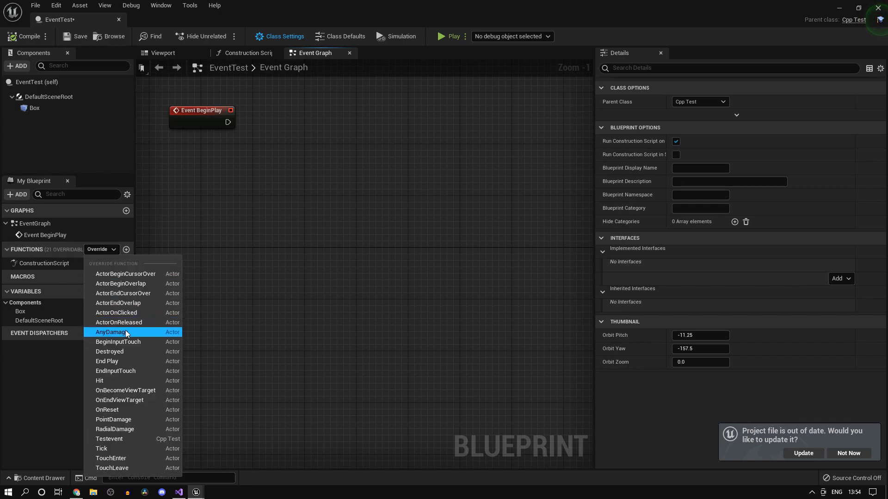
{"action": "mouse_move", "coordinate": [109, 439]}
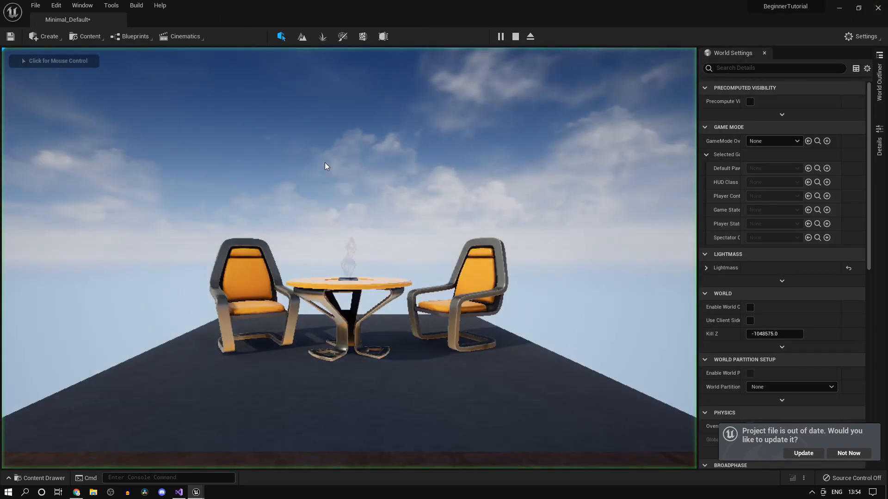
Stop the play session and return to the EventTest Blueprint graph
{"action": "left_click", "coordinate": [515, 36]}
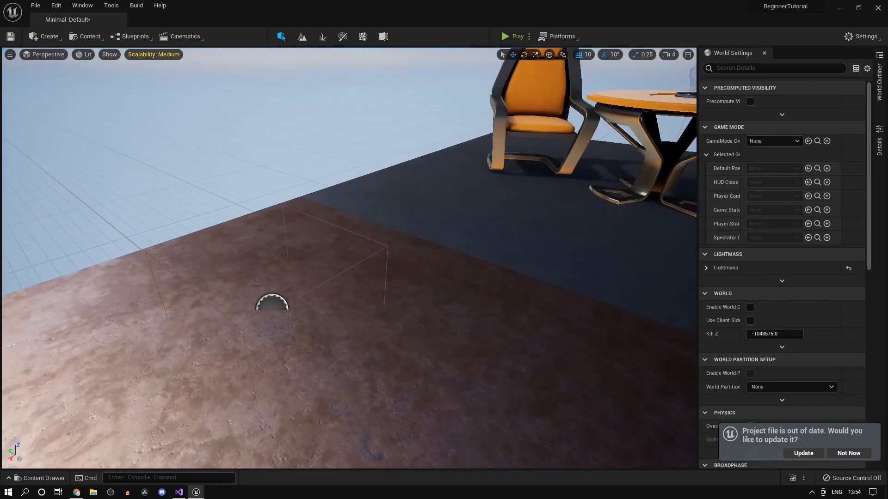
{"action": "left_click", "coordinate": [272, 302]}
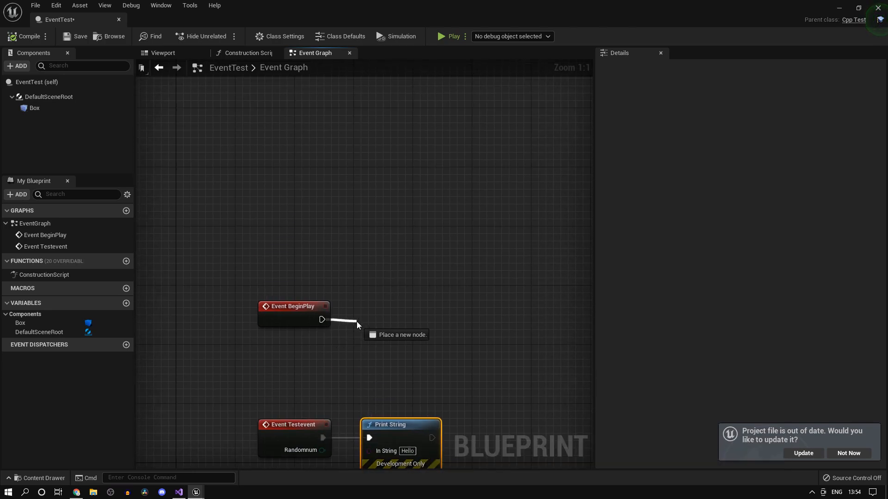
Add a Testevent call after Event BeginPlay, then run and stop a simulation
{"action": "type", "text": "test"}
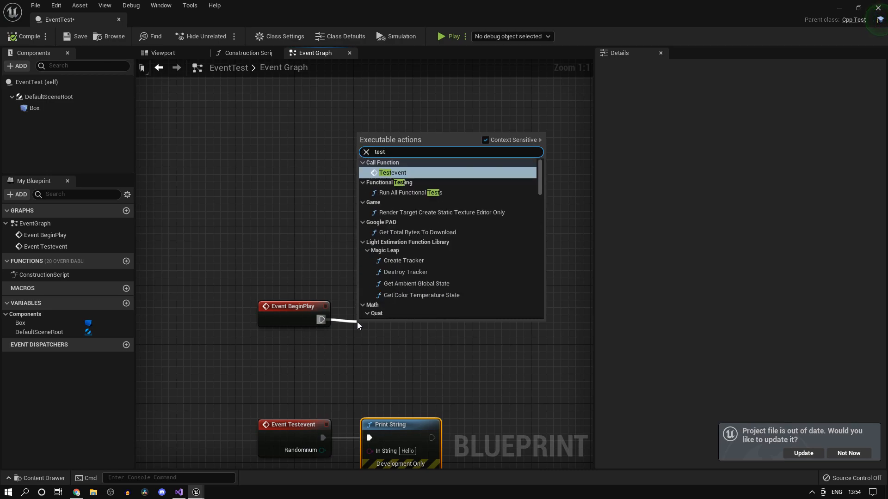
{"action": "left_click", "coordinate": [392, 172]}
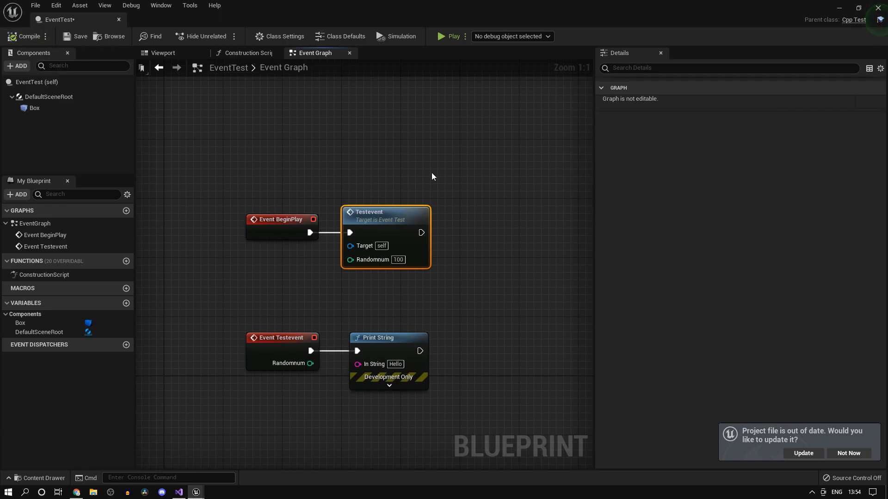
{"action": "left_click", "coordinate": [449, 35]}
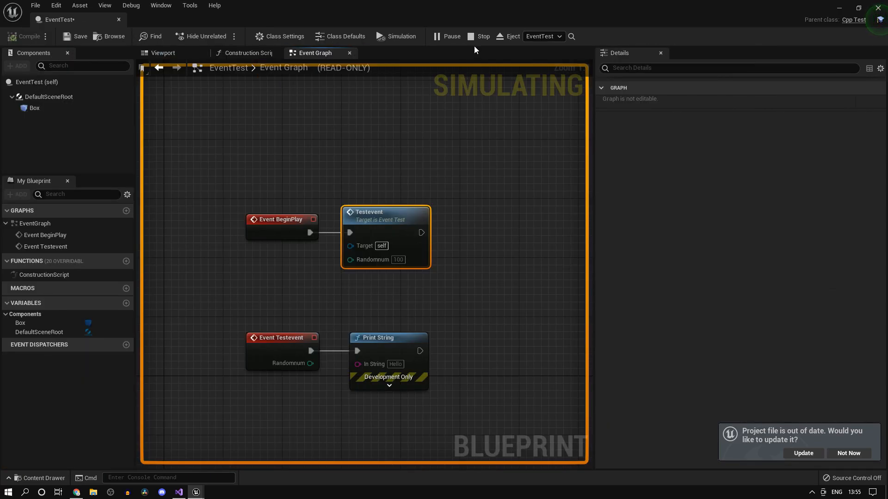
{"action": "left_click", "coordinate": [480, 36]}
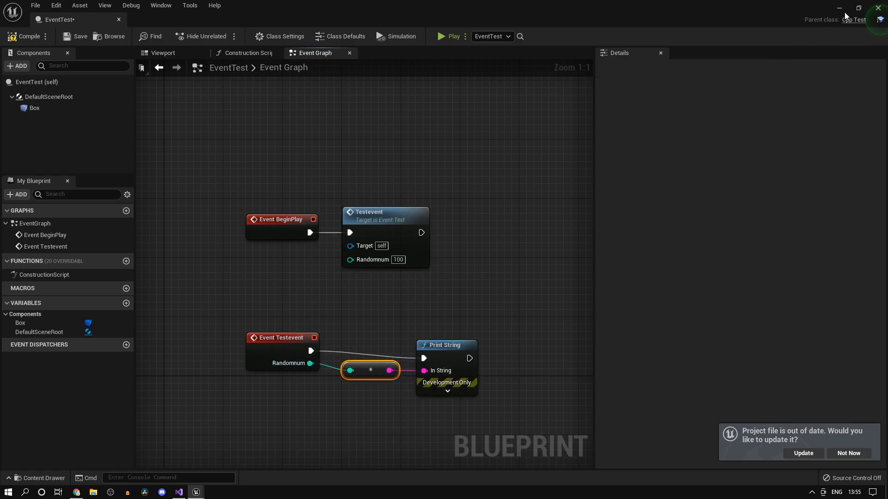
Play the level to confirm 100 prints on screen, then stop
{"action": "left_click", "coordinate": [451, 36]}
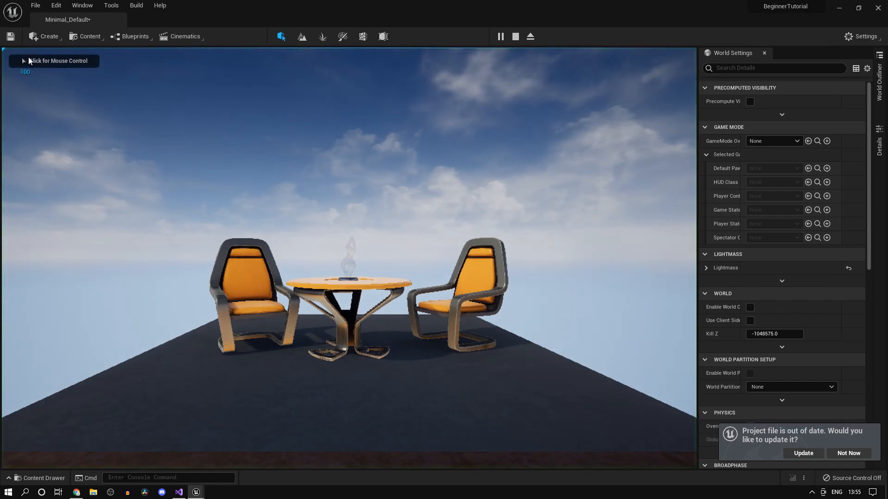
{"action": "left_click", "coordinate": [514, 36]}
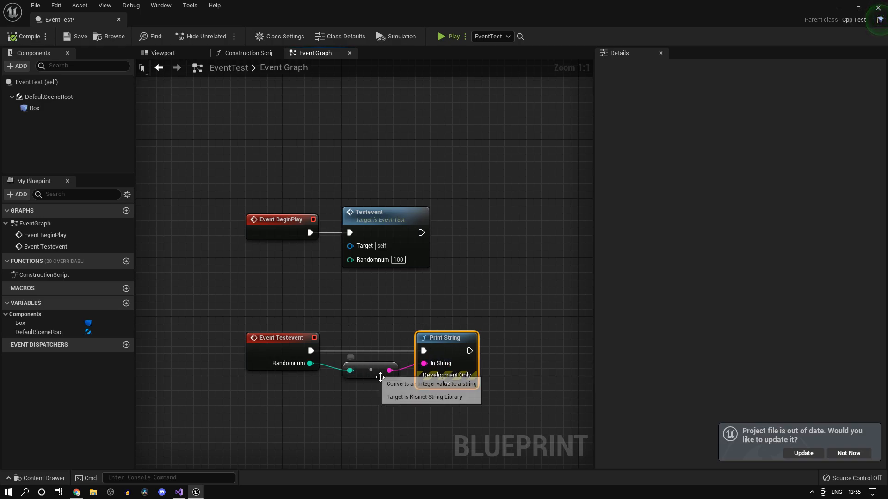
{"action": "mouse_move", "coordinate": [451, 349]}
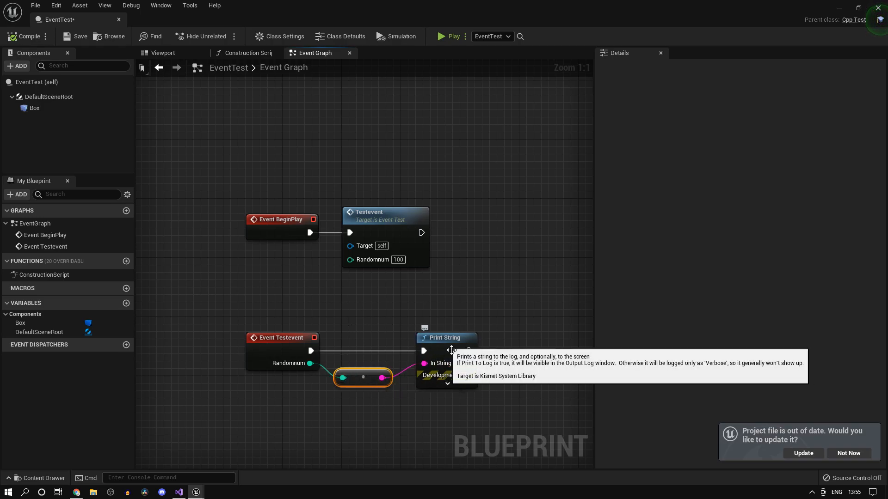
{"action": "mouse_move", "coordinate": [497, 331]}
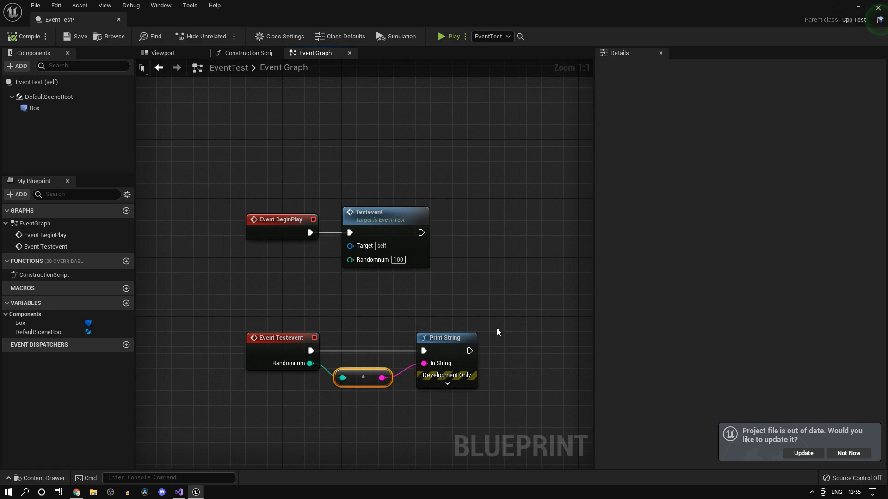
{"action": "mouse_move", "coordinate": [545, 281]}
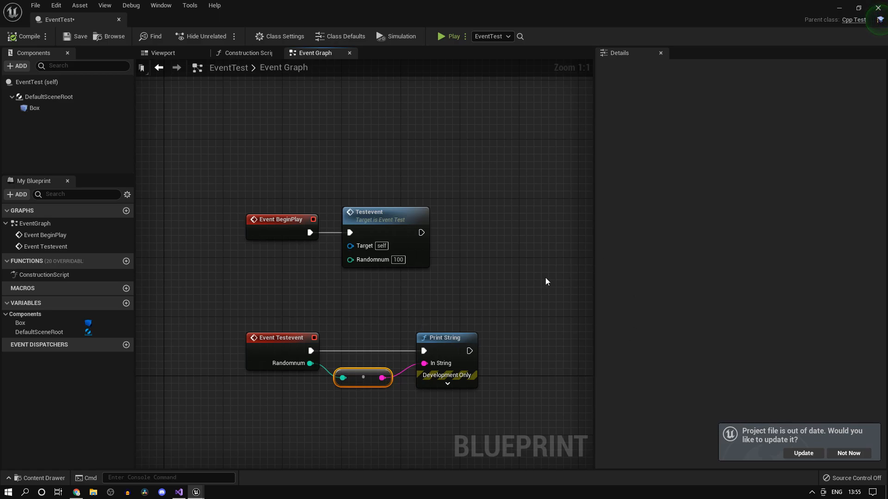